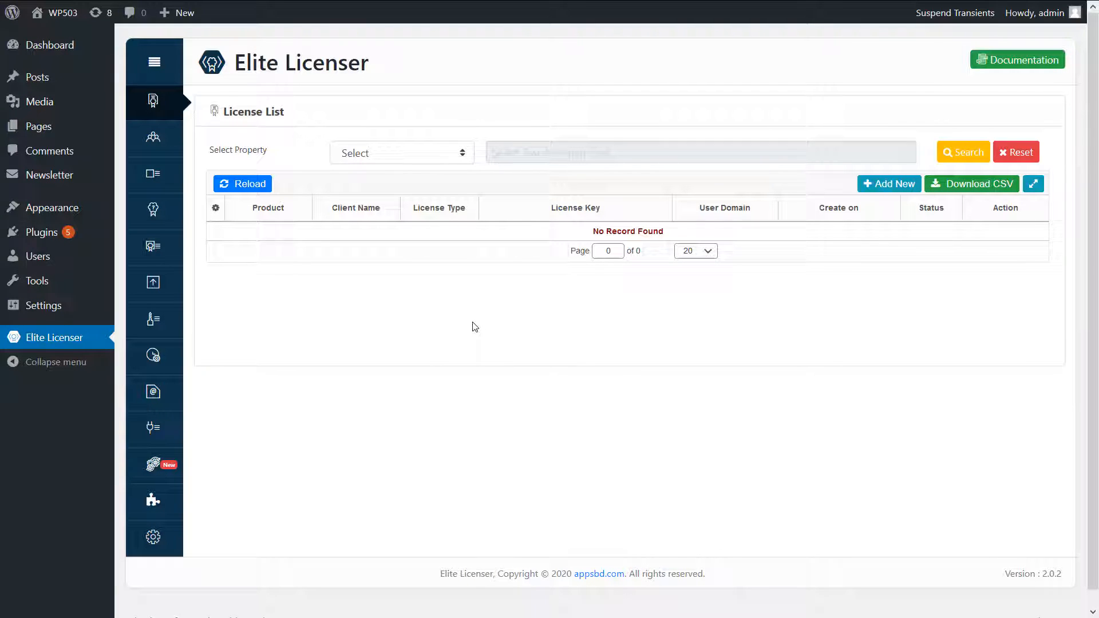
pyautogui.moveTo(480, 324)
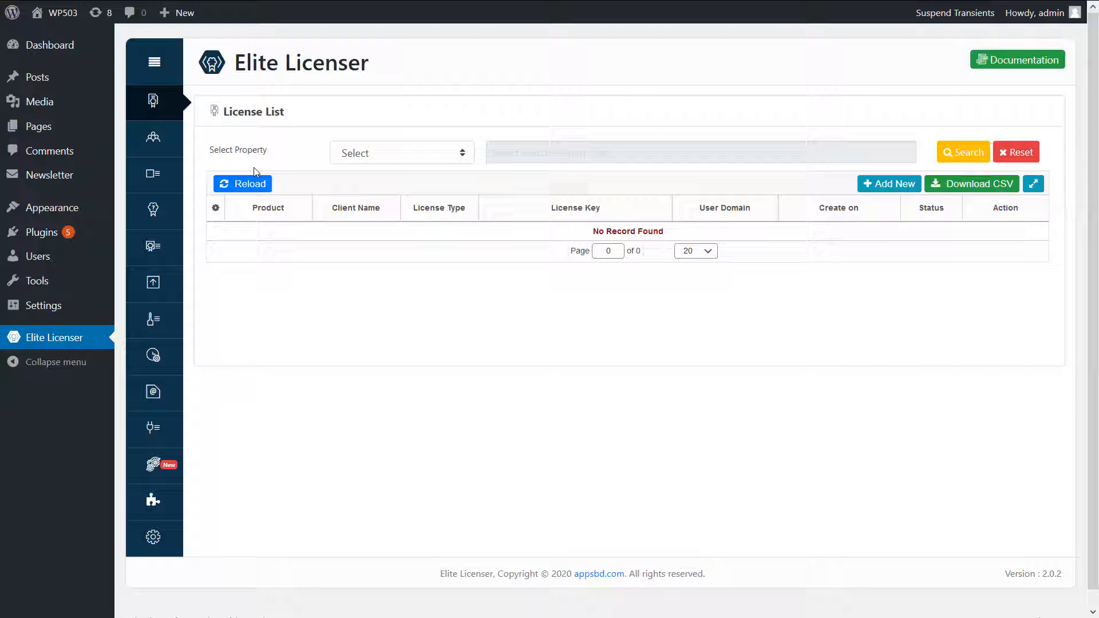
pyautogui.moveTo(304, 276)
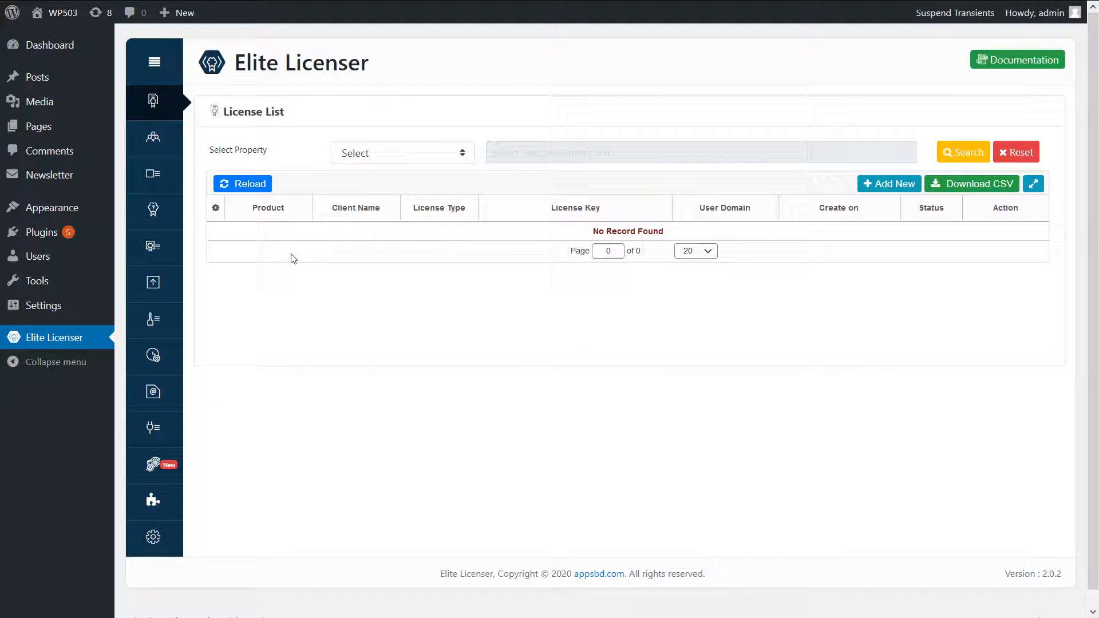
pyautogui.moveTo(41, 232)
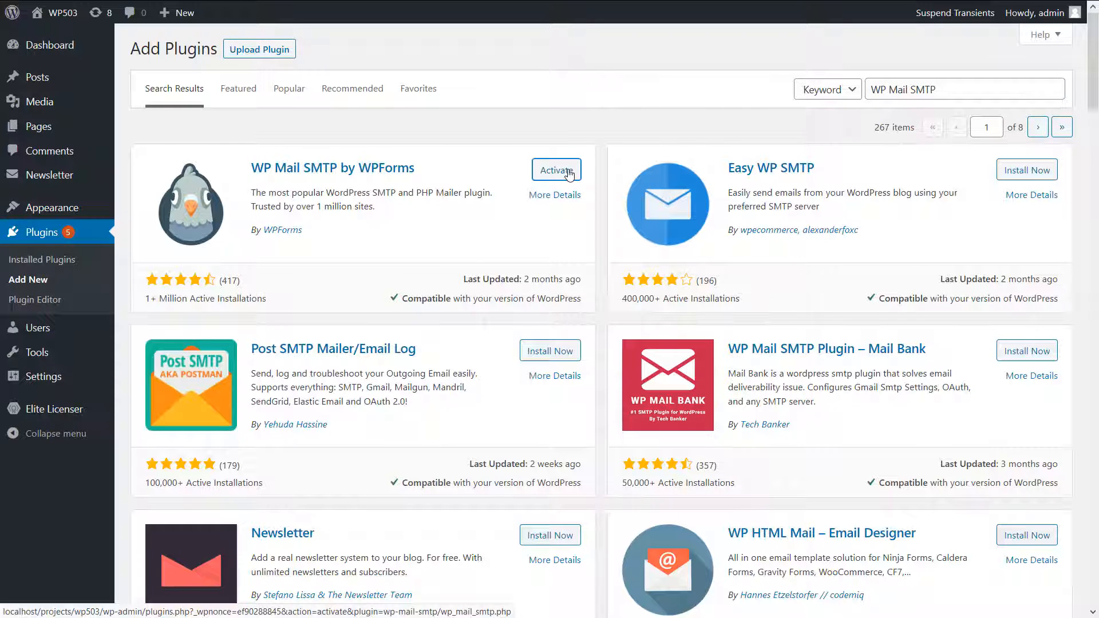
# Activate WP Mail SMTP, review its settings page, then return to Elite Licenser
pyautogui.click(556, 169)
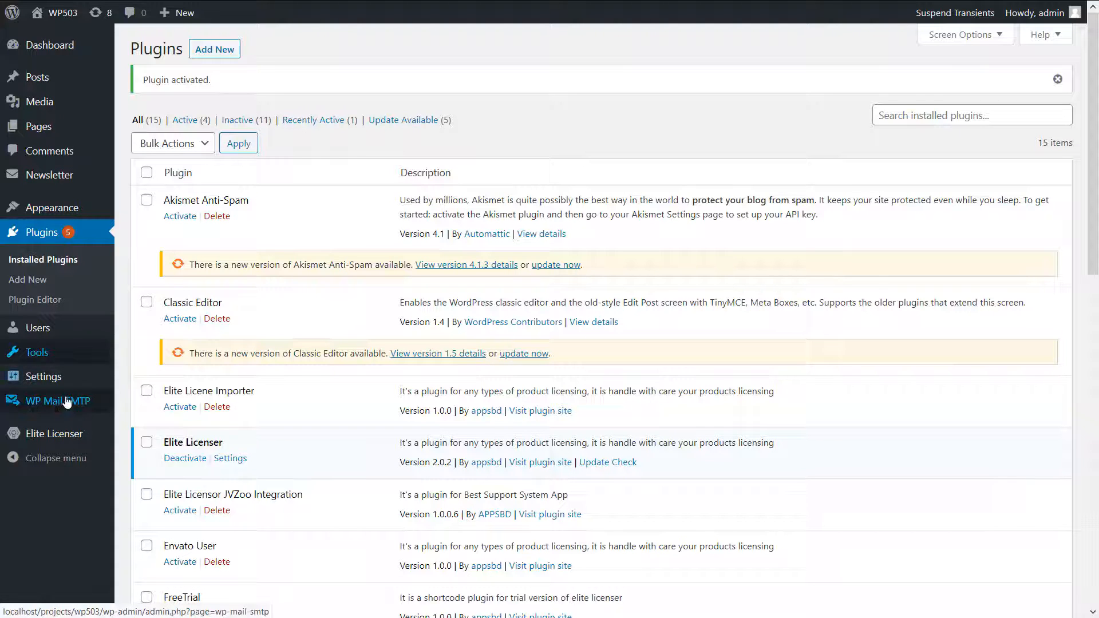
pyautogui.moveTo(59, 400)
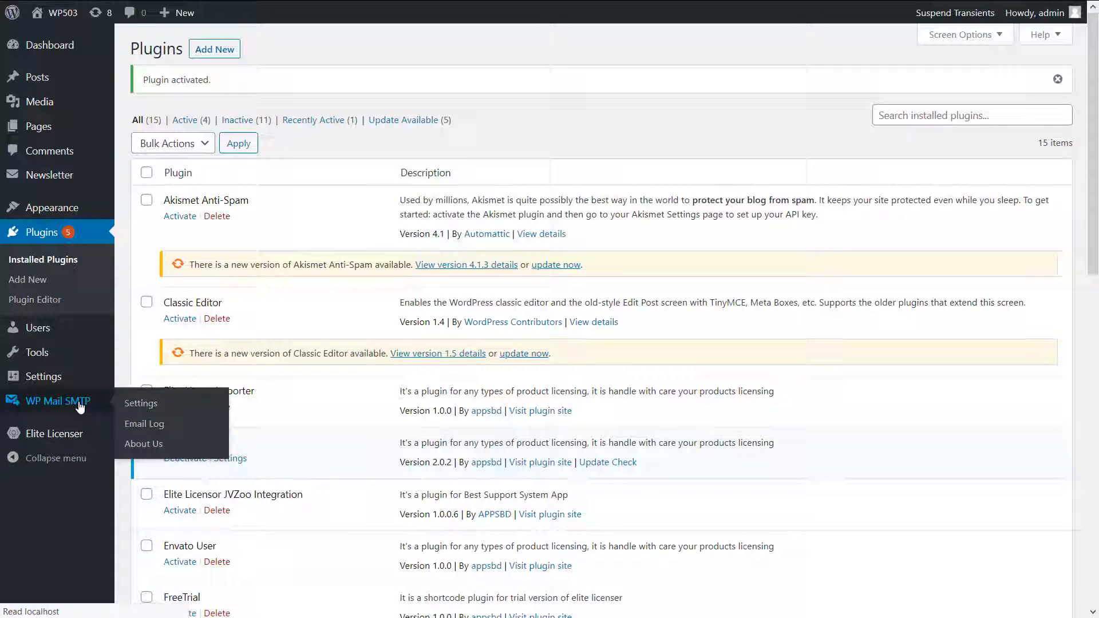
pyautogui.click(140, 403)
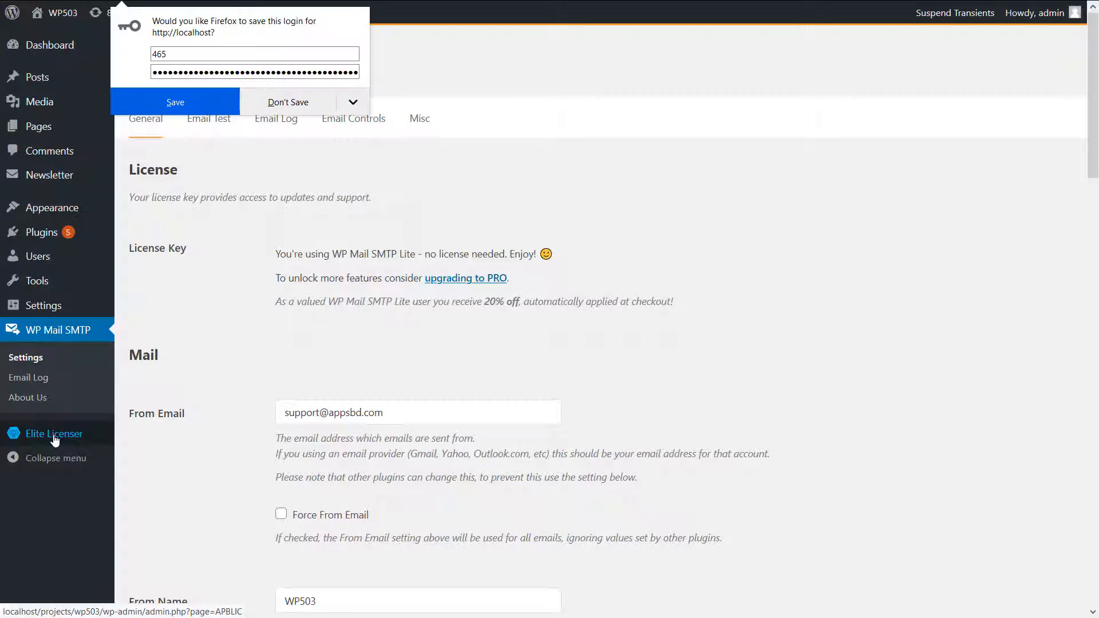
pyautogui.click(53, 434)
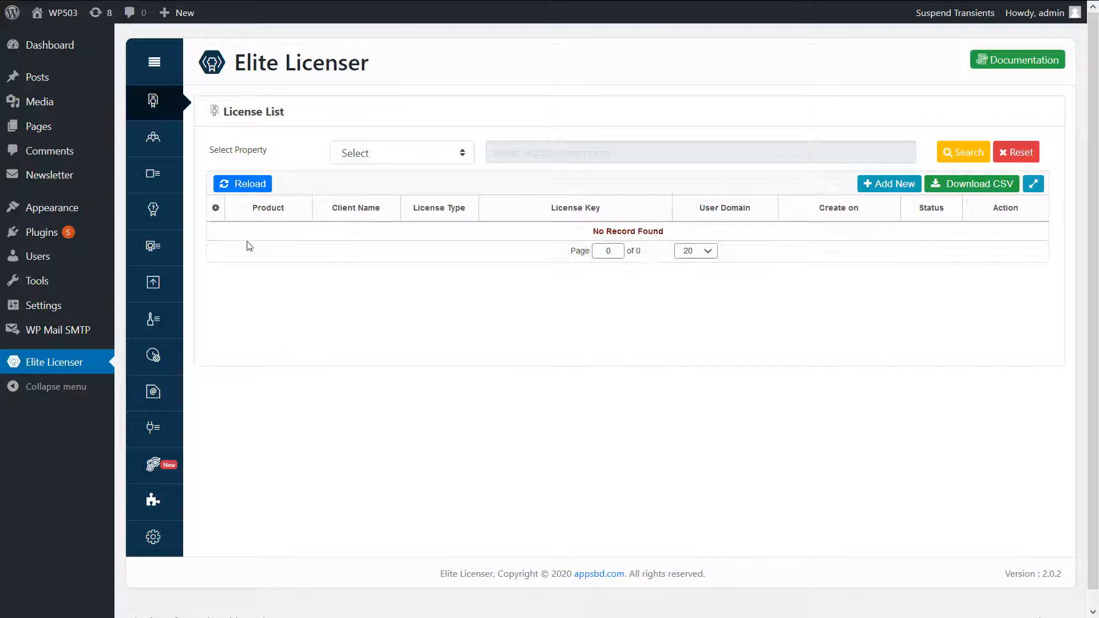
# Move from Clients to the Product List and start a blank Add New Product form
pyautogui.click(153, 137)
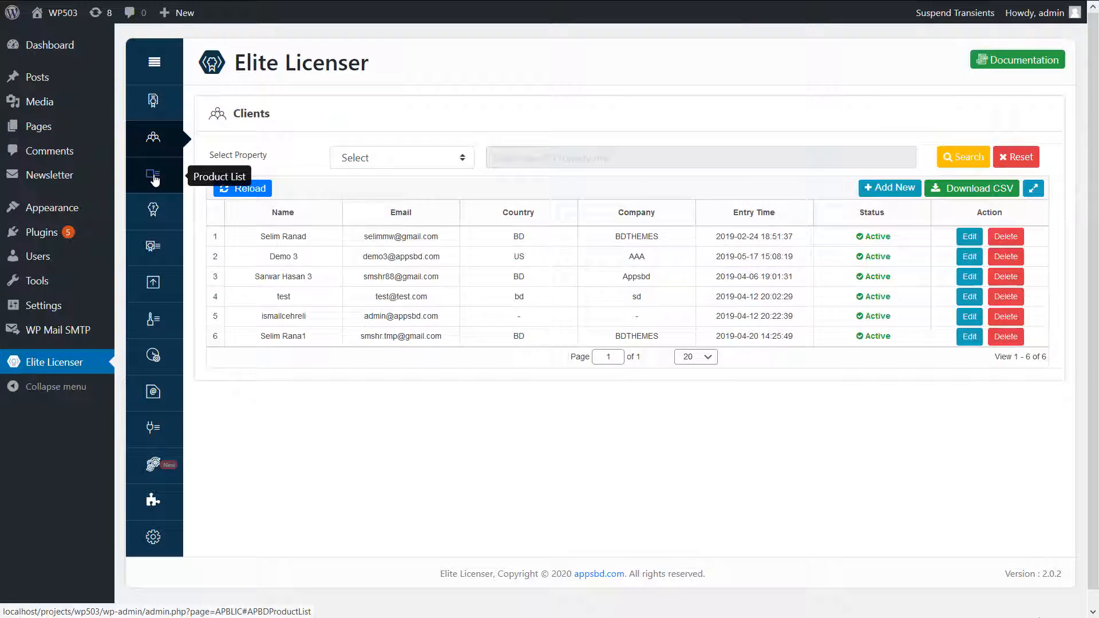
pyautogui.click(154, 175)
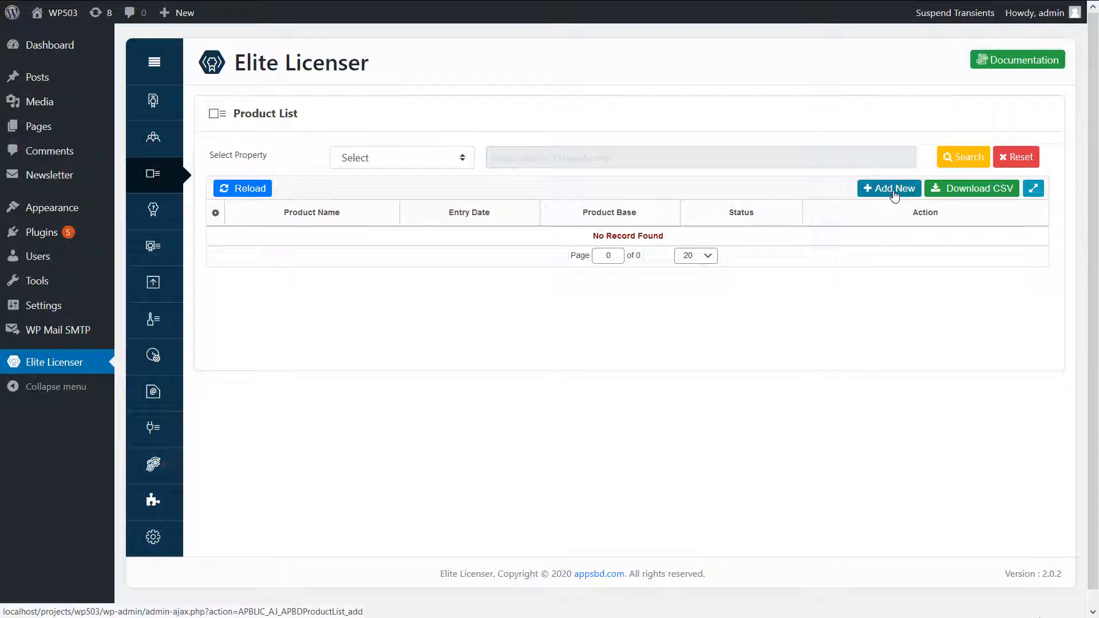
pyautogui.click(889, 188)
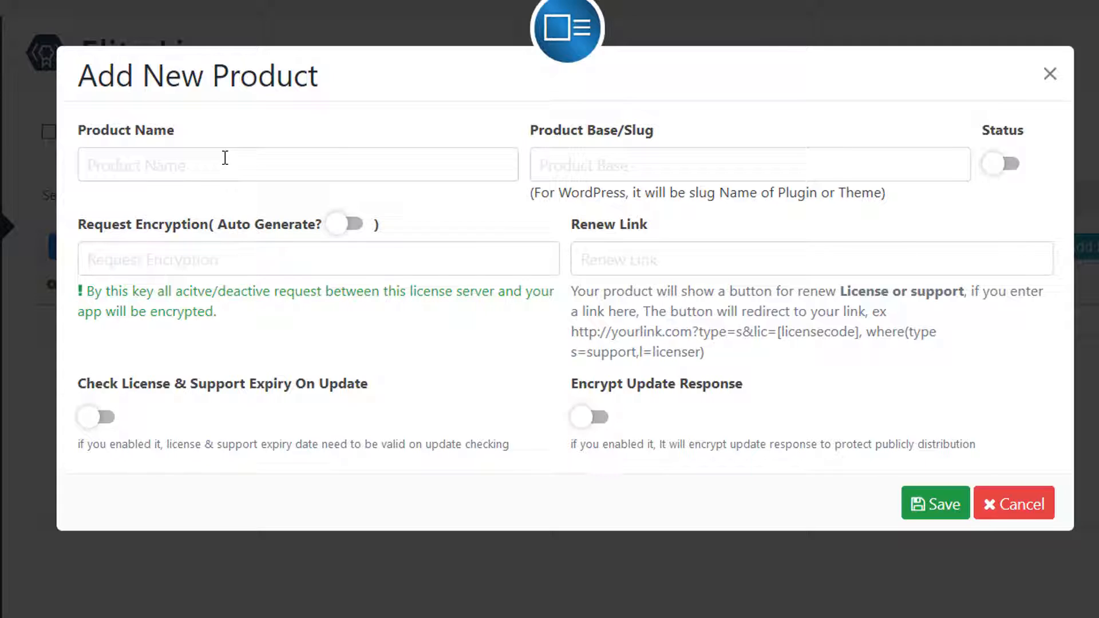
# Enter product name WP Mail SMTP with slug wp-mail-smtp and set its status Active
pyautogui.write('WP Mail SMTP')
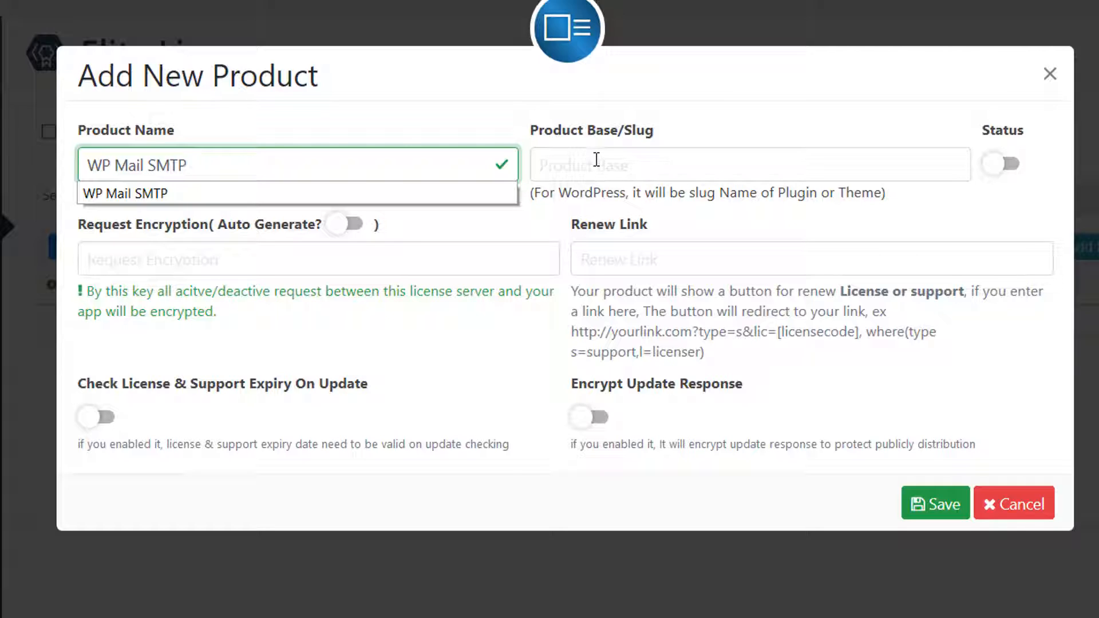
pyautogui.click(750, 165)
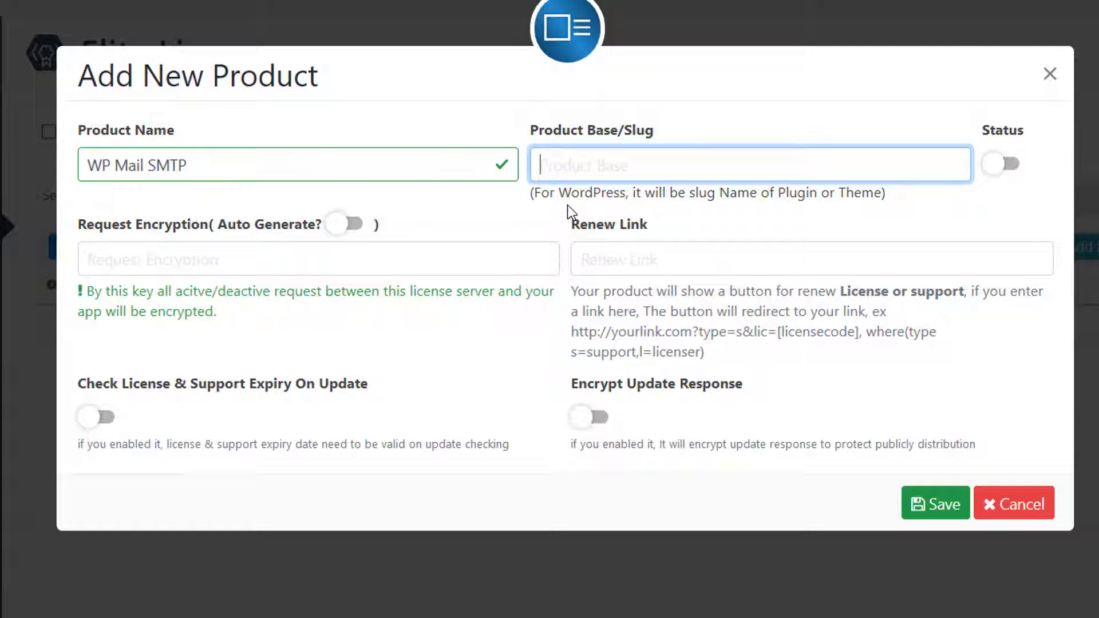
pyautogui.write('wp-mail-smtp')
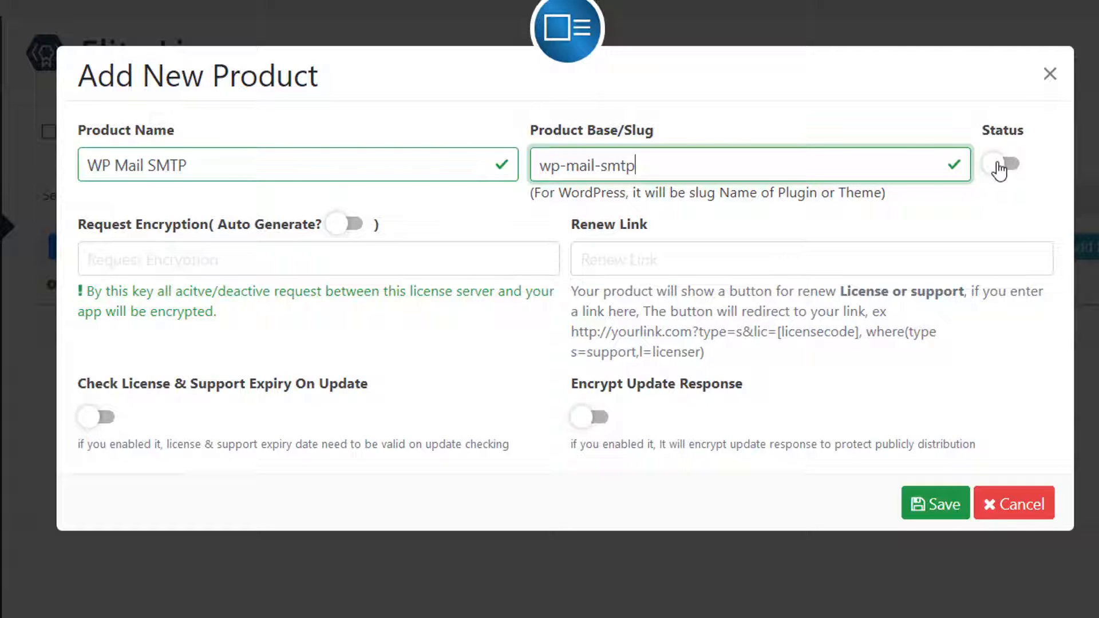
pyautogui.click(1003, 165)
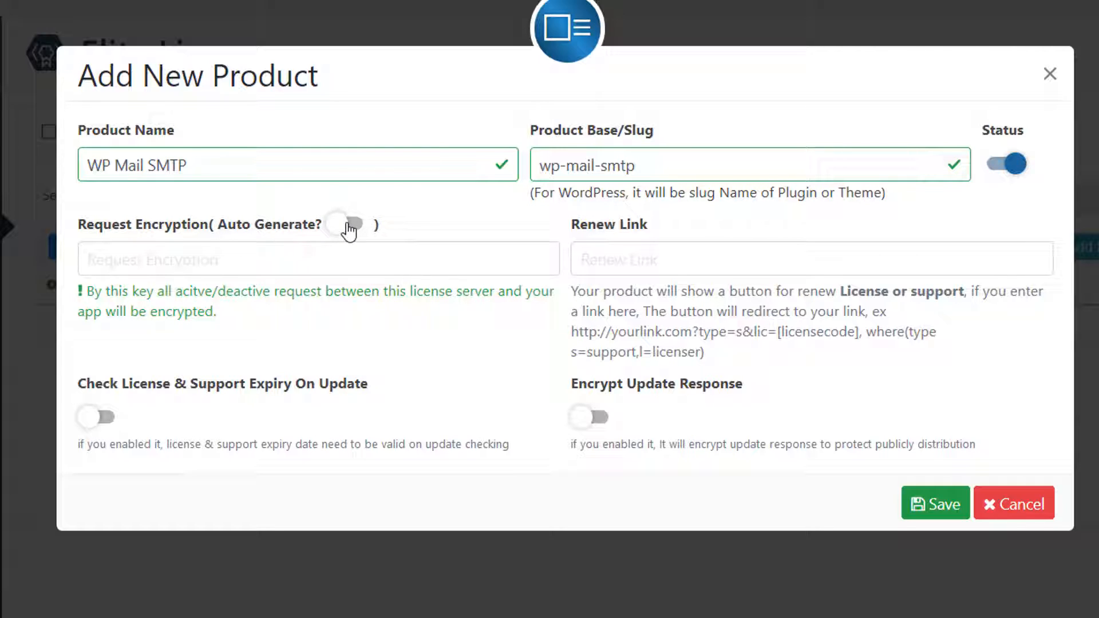
# Enable auto-generated encryption key, license expiry checks and encrypted update response, then save
pyautogui.click(350, 224)
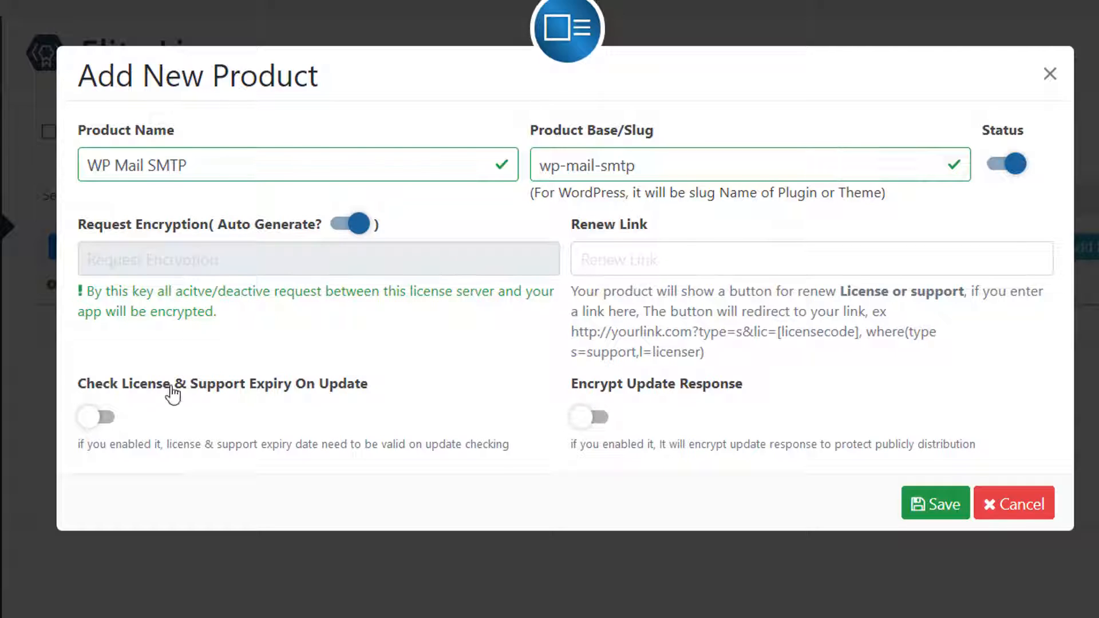
pyautogui.click(97, 418)
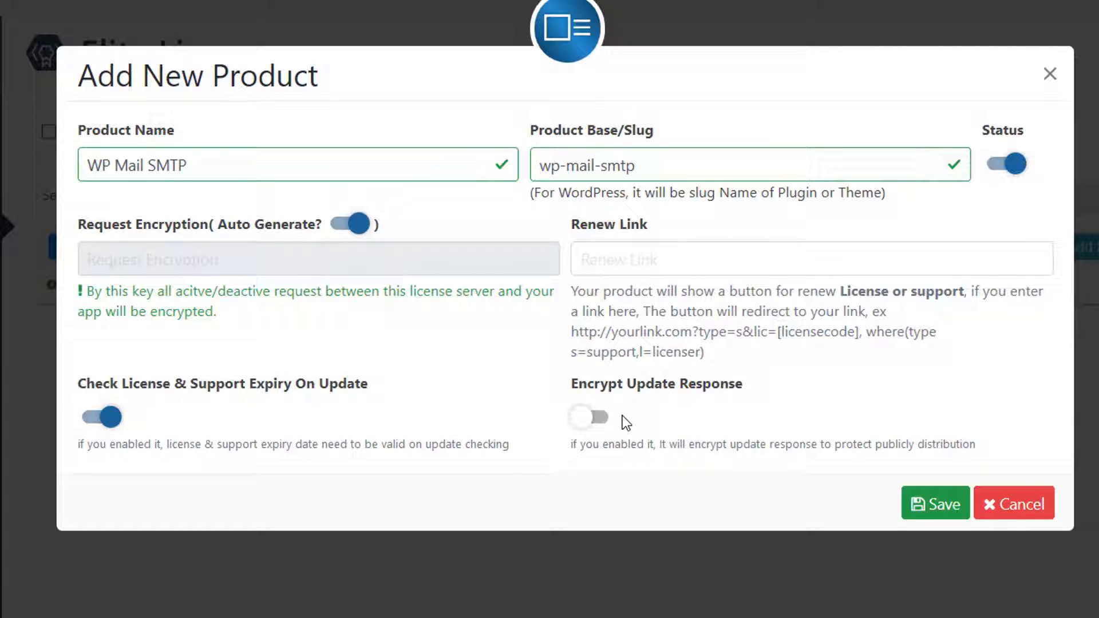
pyautogui.moveTo(558, 391)
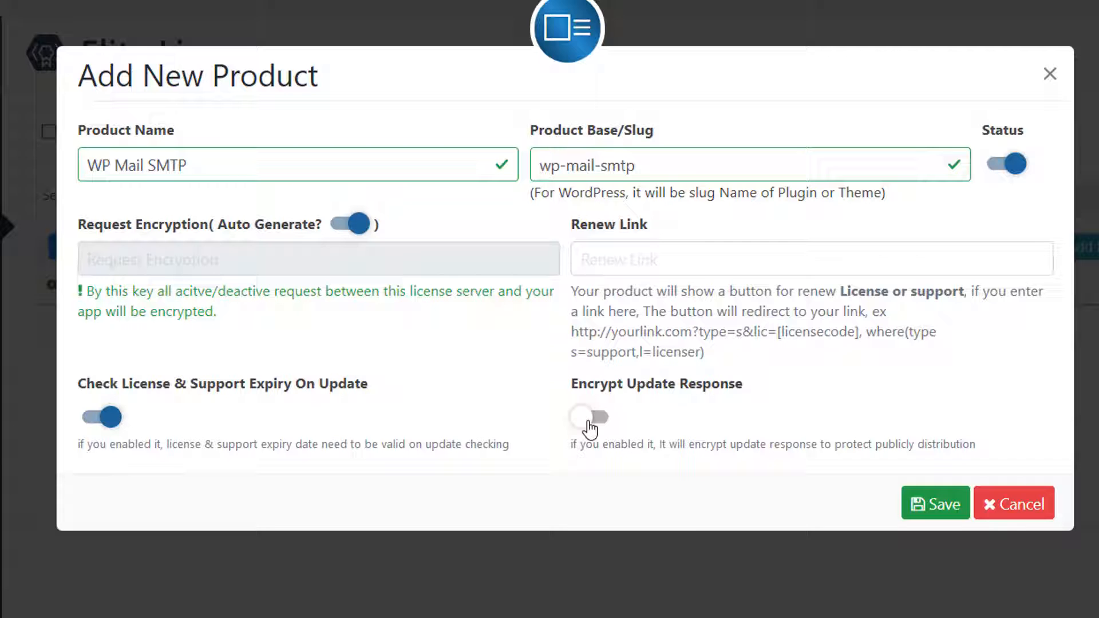
pyautogui.click(592, 418)
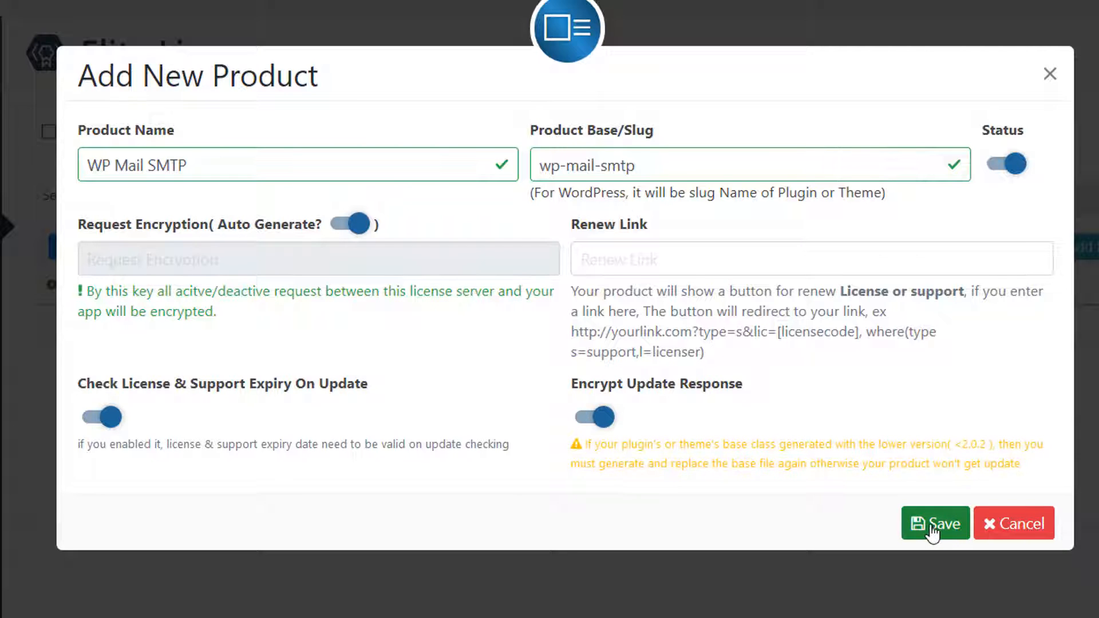
pyautogui.click(935, 523)
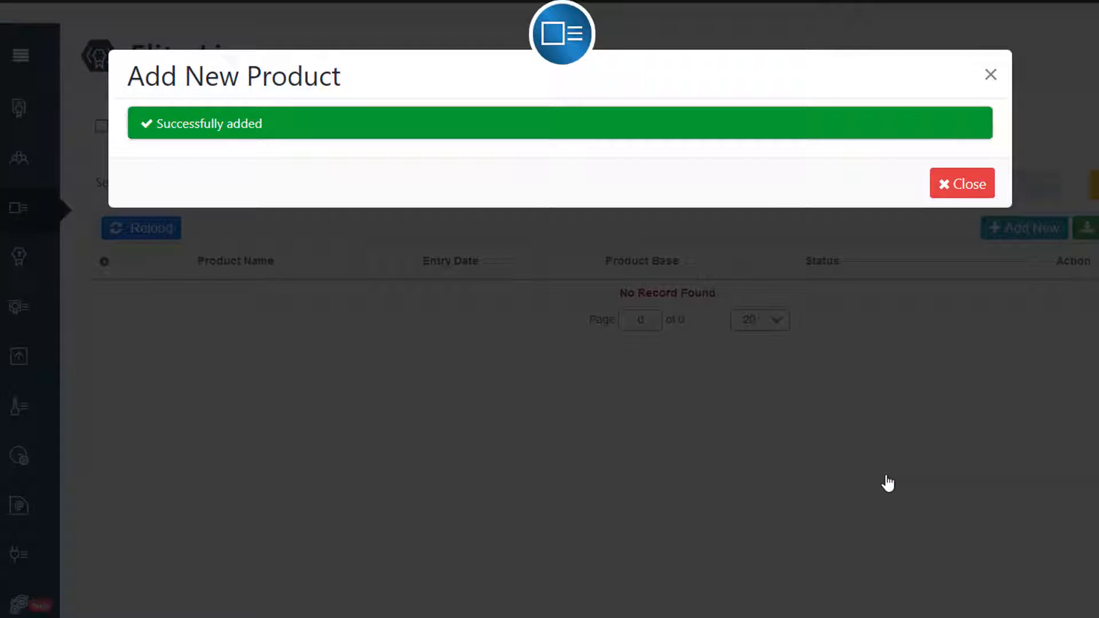
pyautogui.click(962, 183)
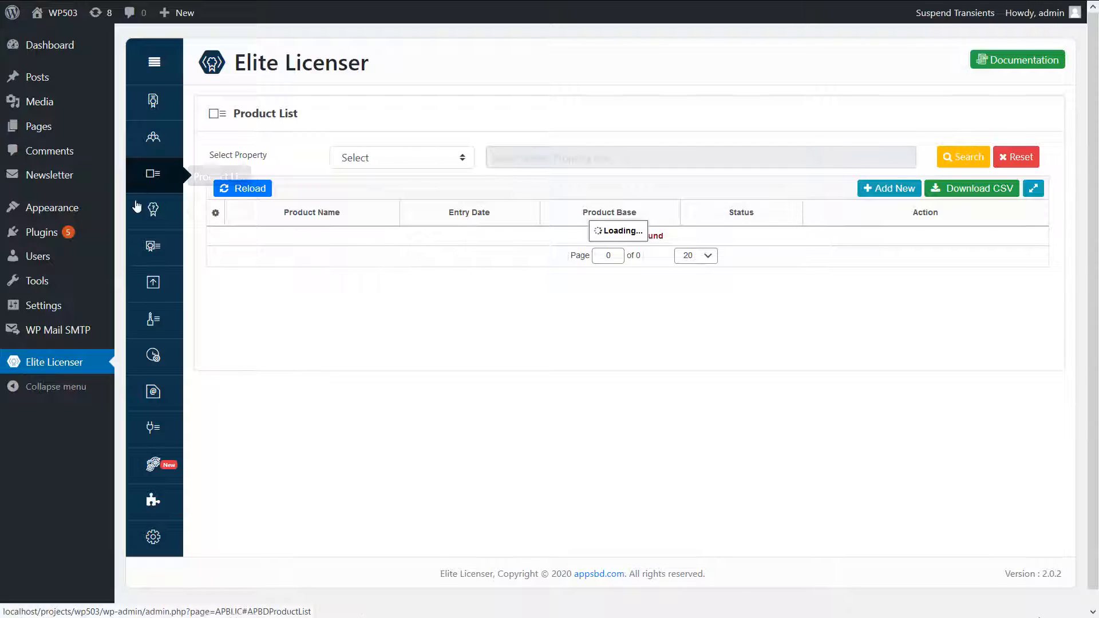
pyautogui.click(152, 211)
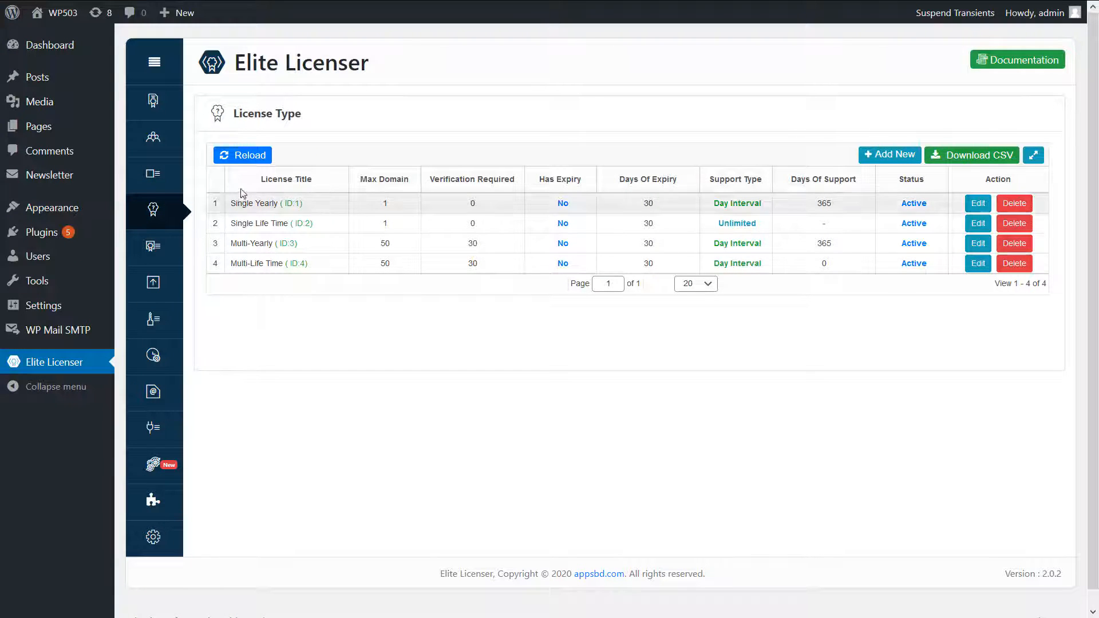
# Open the Product Licenses page, which lists no licenses yet
pyautogui.click(153, 247)
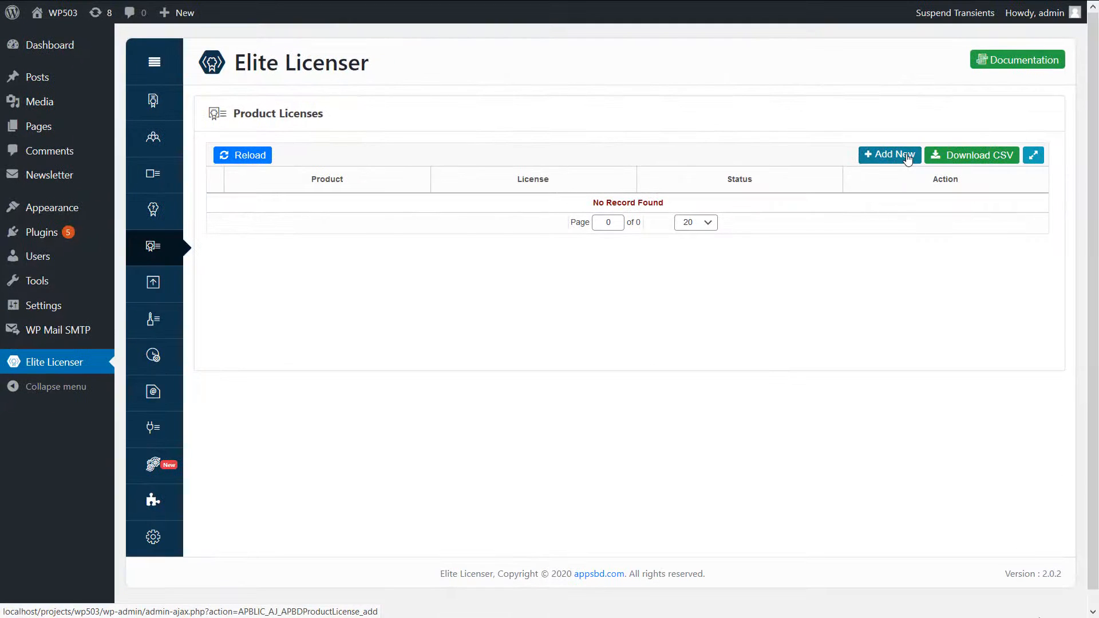
# Add a Single Yearly license for WP Mail SMTP and set it Active
pyautogui.click(888, 156)
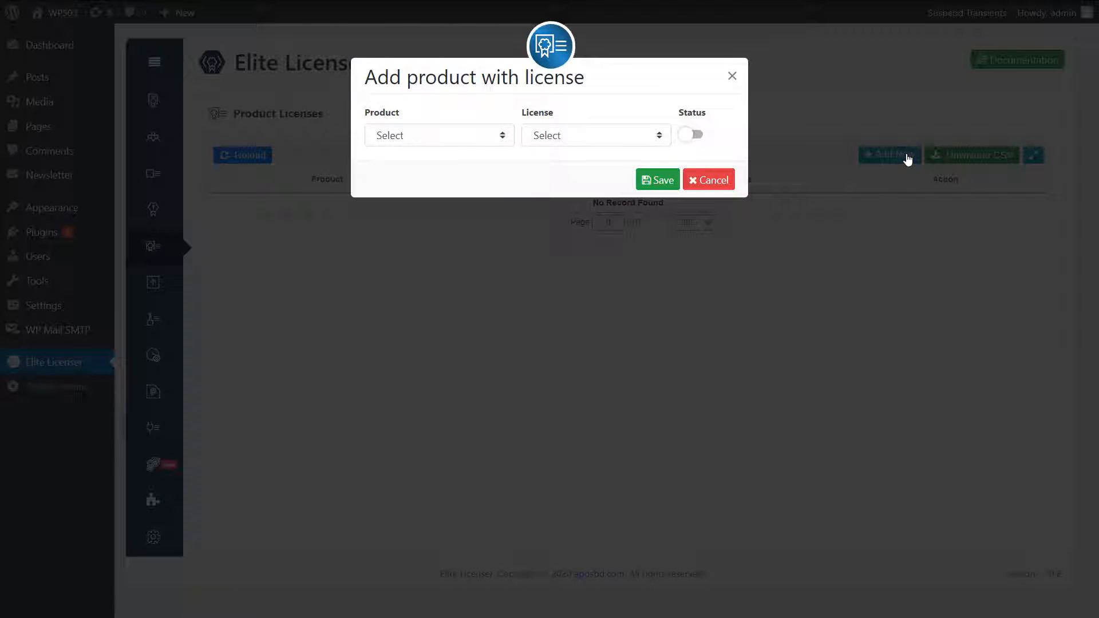
pyautogui.click(439, 135)
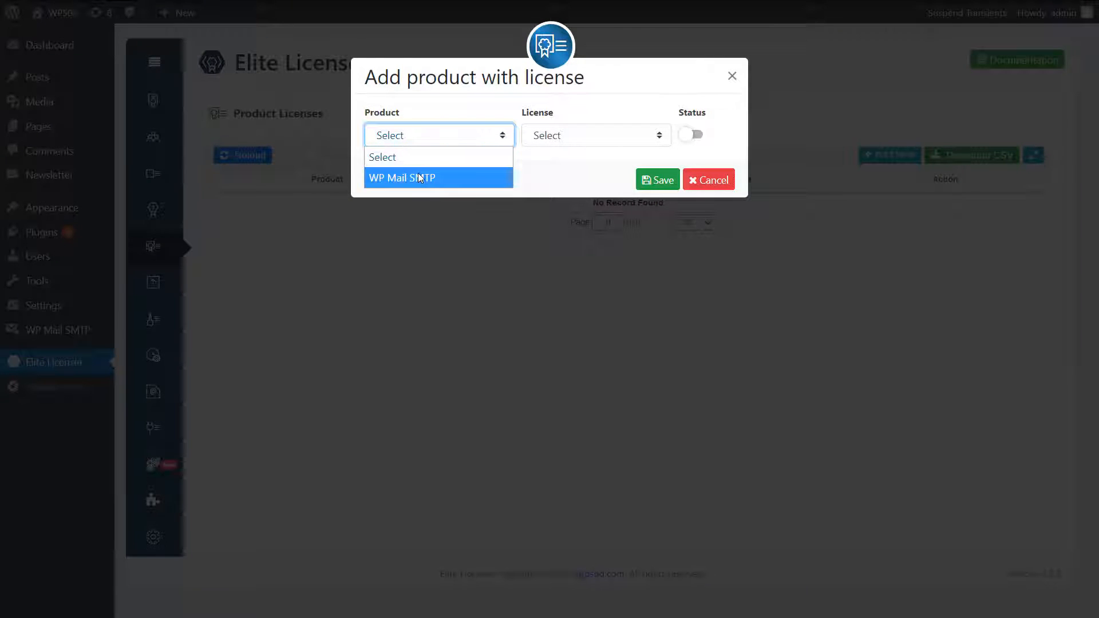
pyautogui.click(402, 178)
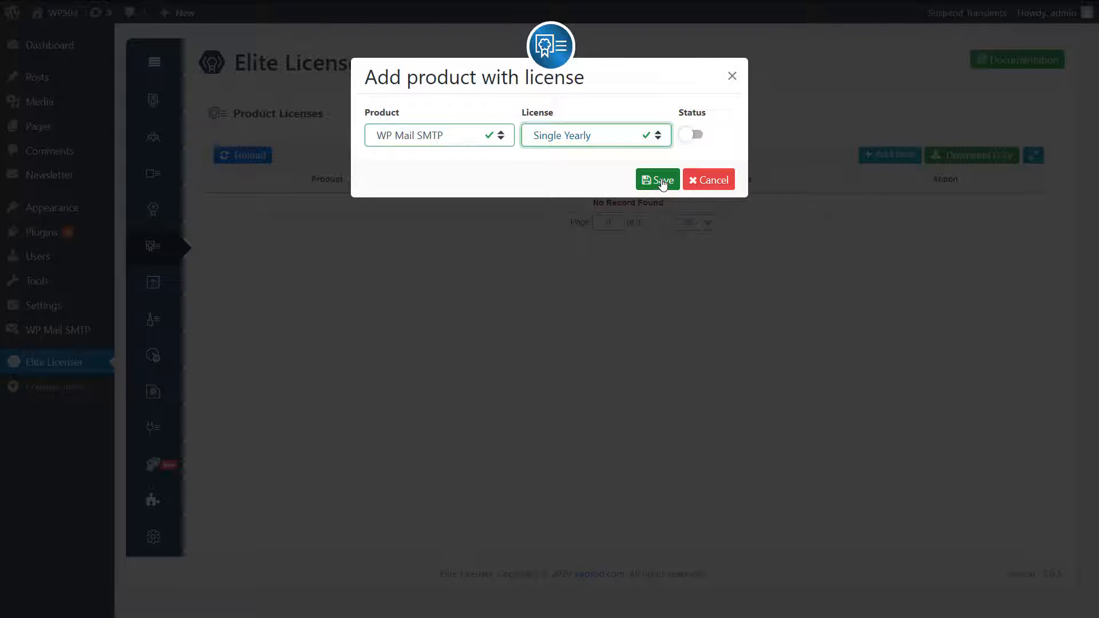
pyautogui.click(656, 179)
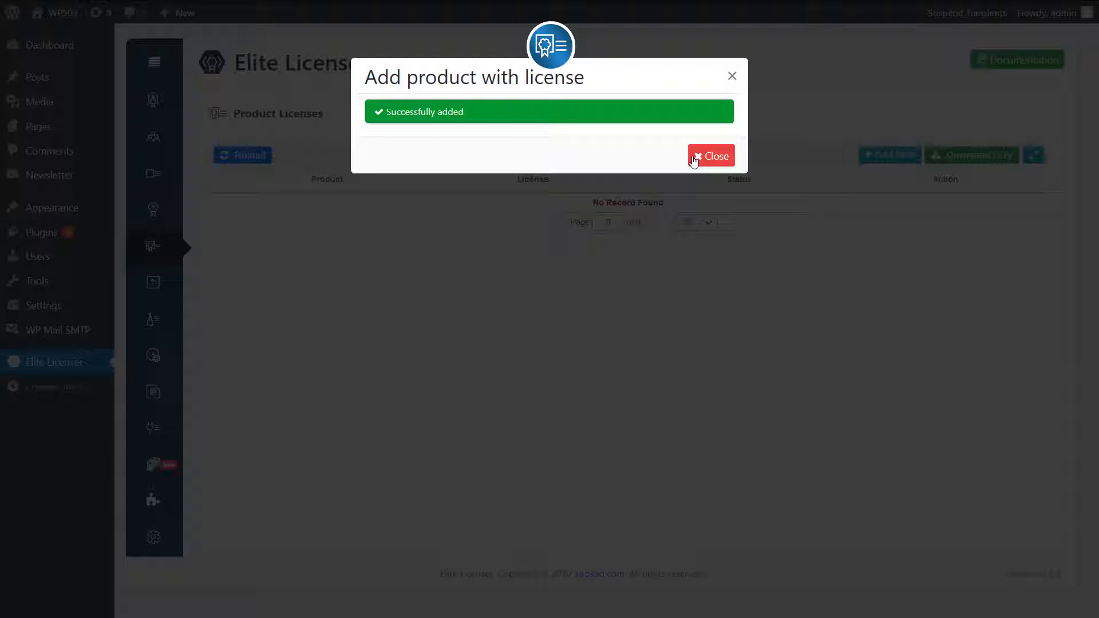
pyautogui.click(711, 156)
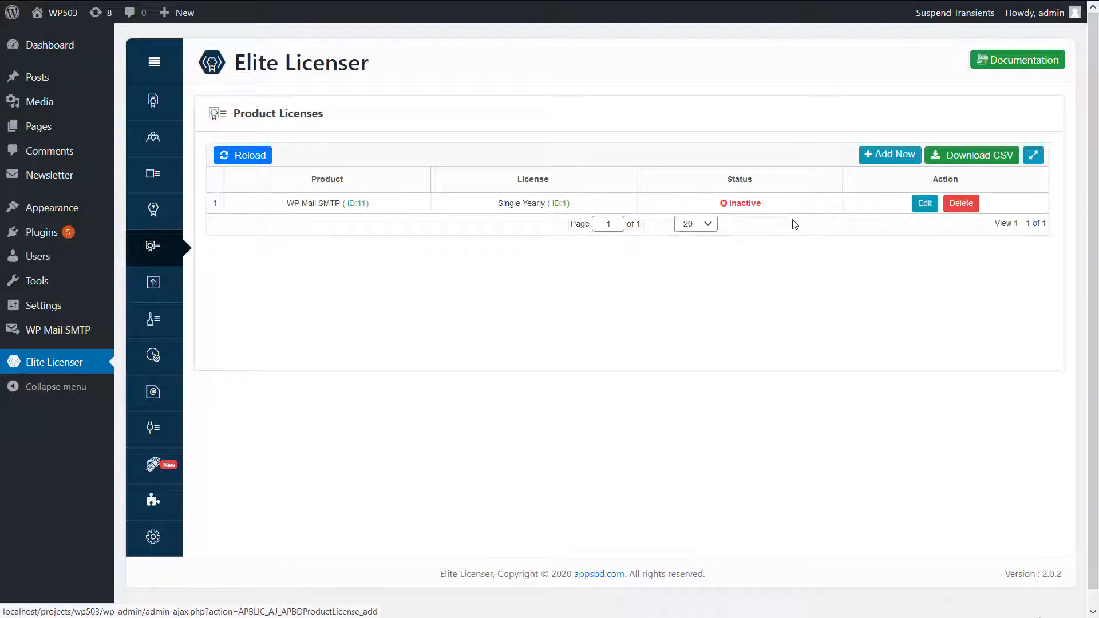
pyautogui.click(739, 203)
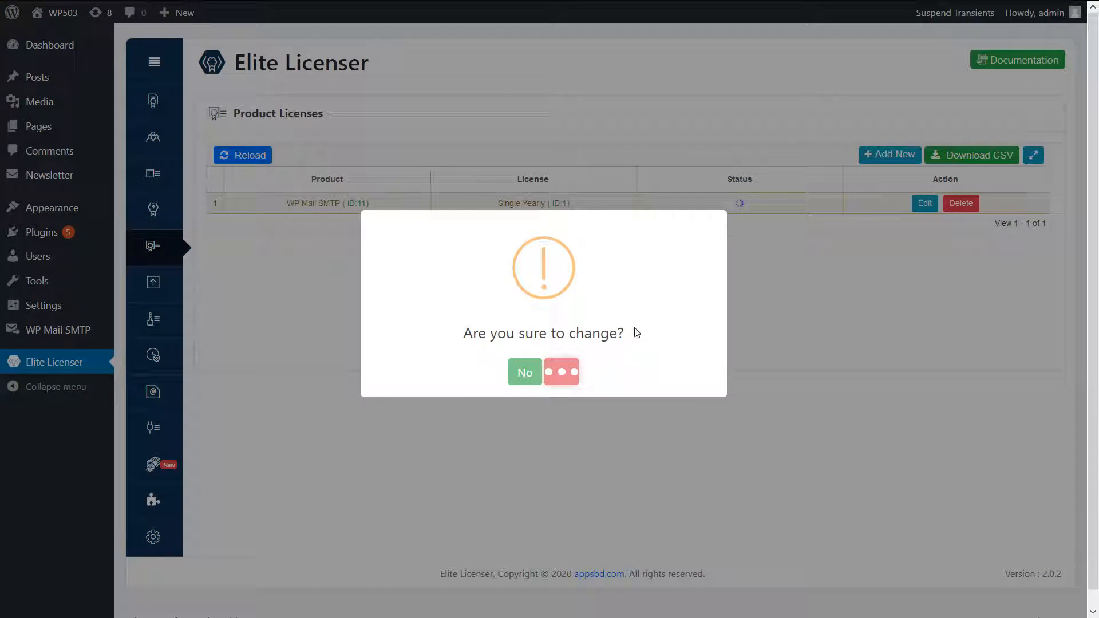
pyautogui.click(561, 371)
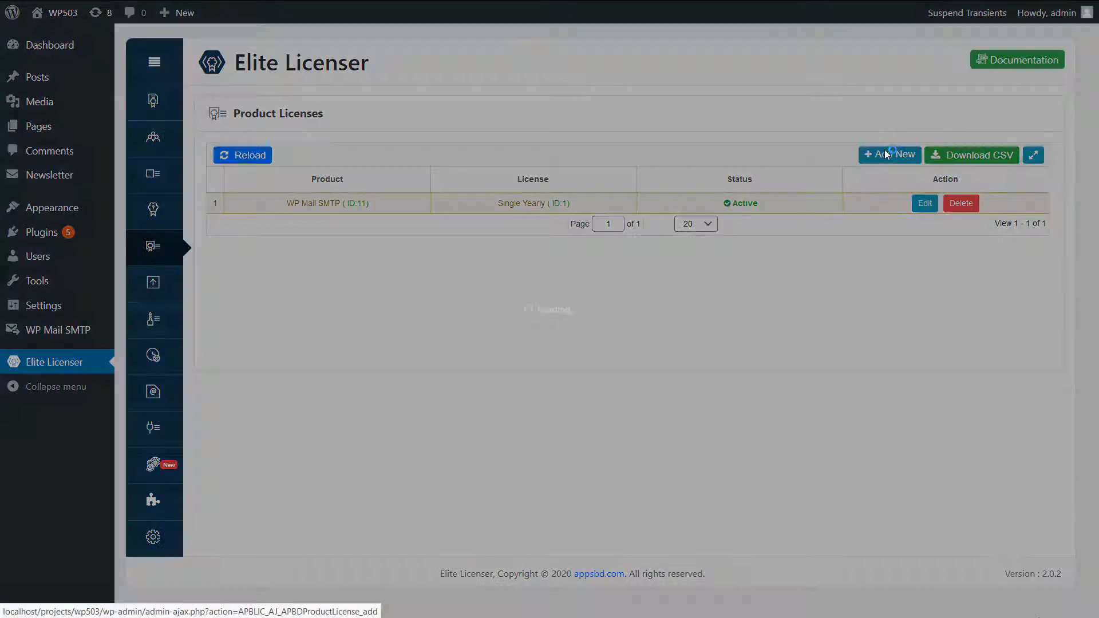
# Add a Multi-Yearly license for WP Mail SMTP, save it and confirm activation
pyautogui.click(889, 155)
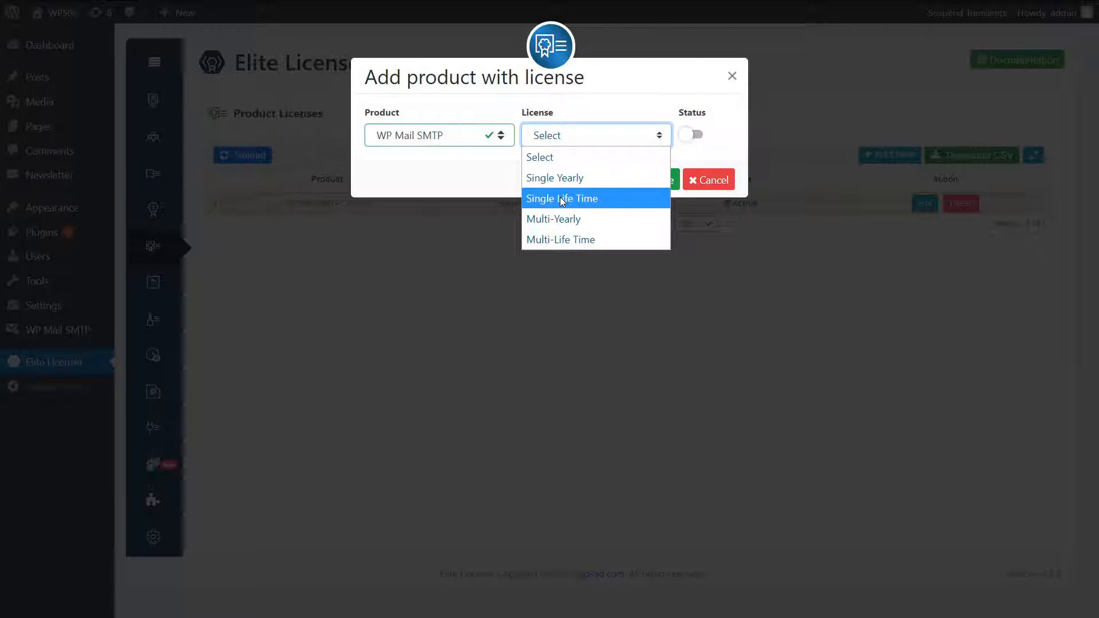
pyautogui.moveTo(561, 218)
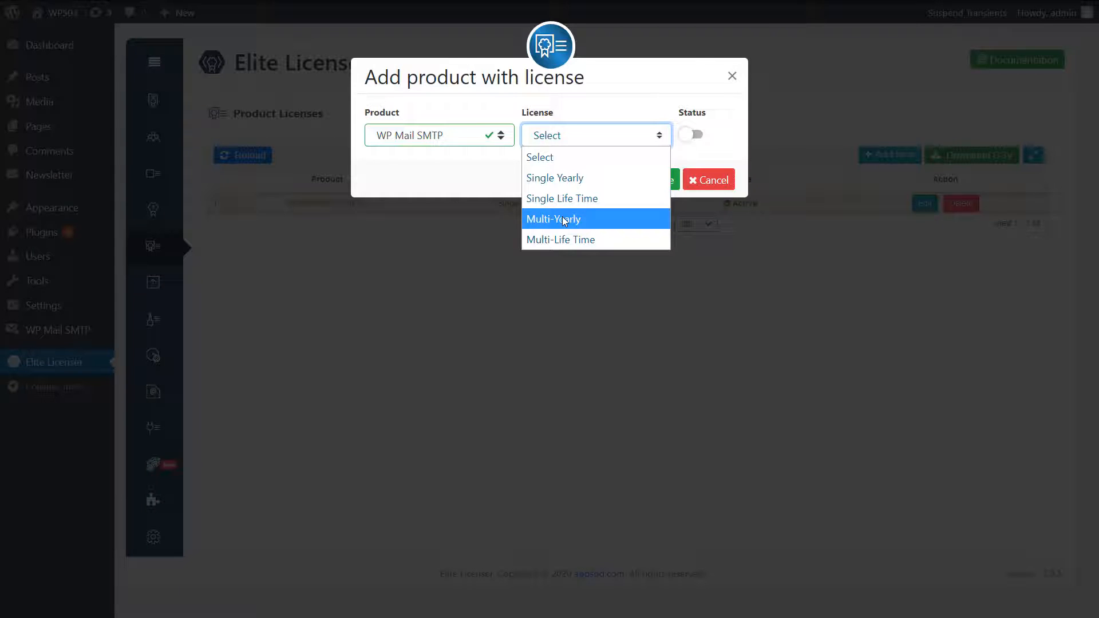
pyautogui.click(553, 219)
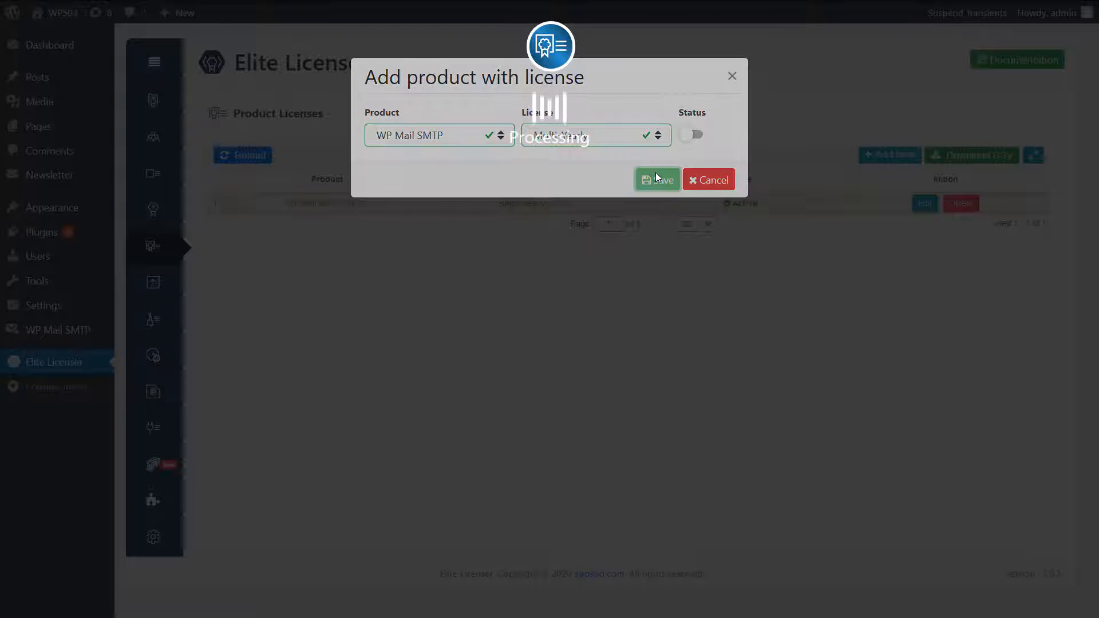
pyautogui.click(657, 179)
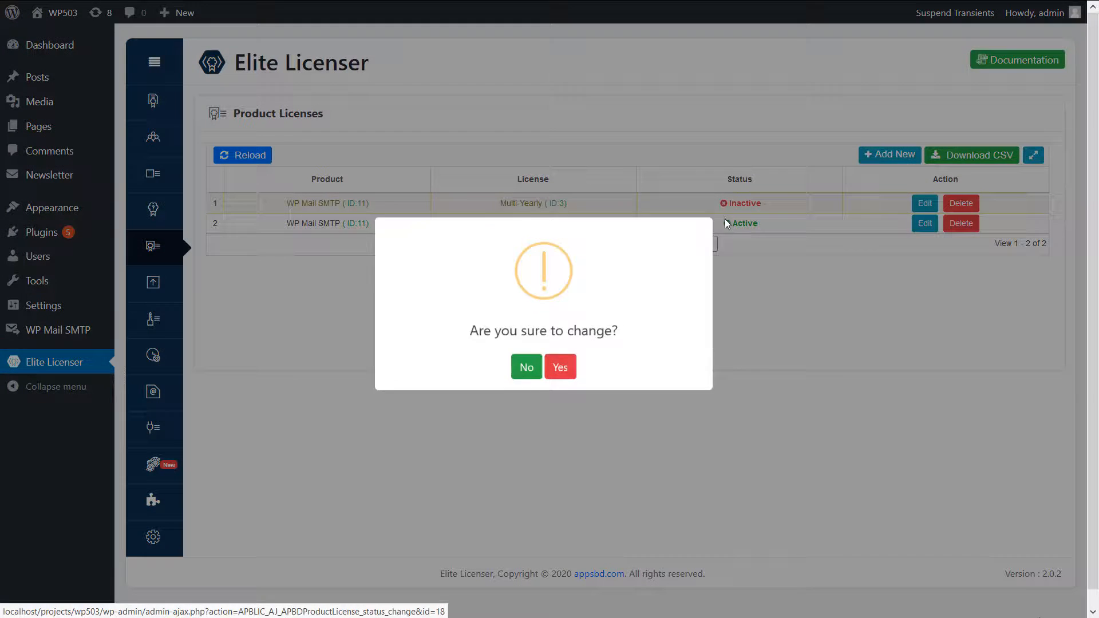
pyautogui.click(559, 366)
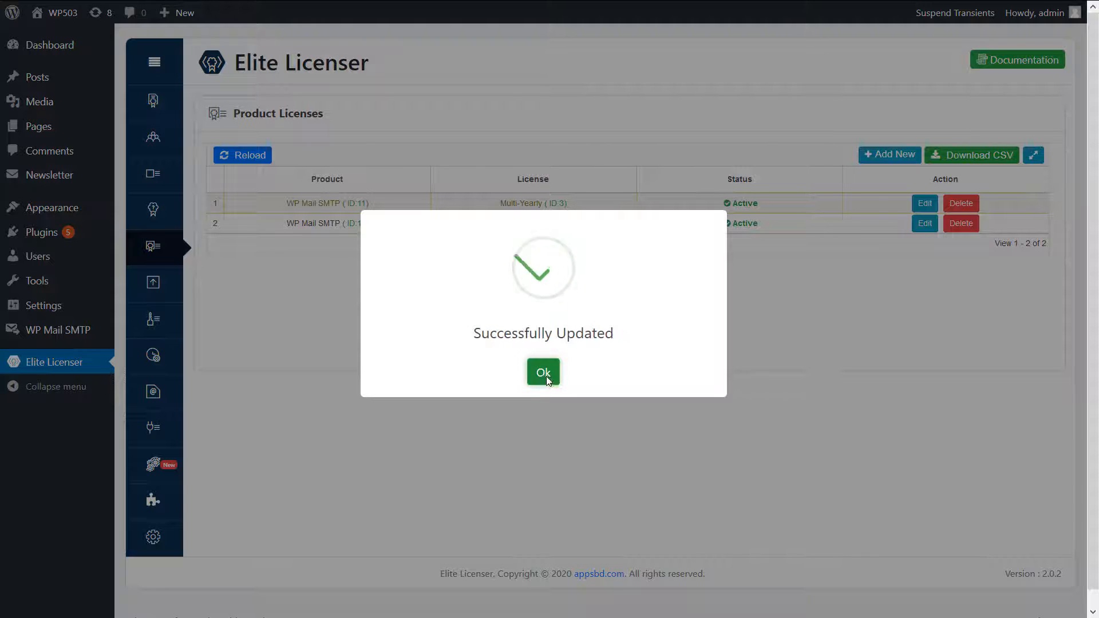
pyautogui.click(543, 372)
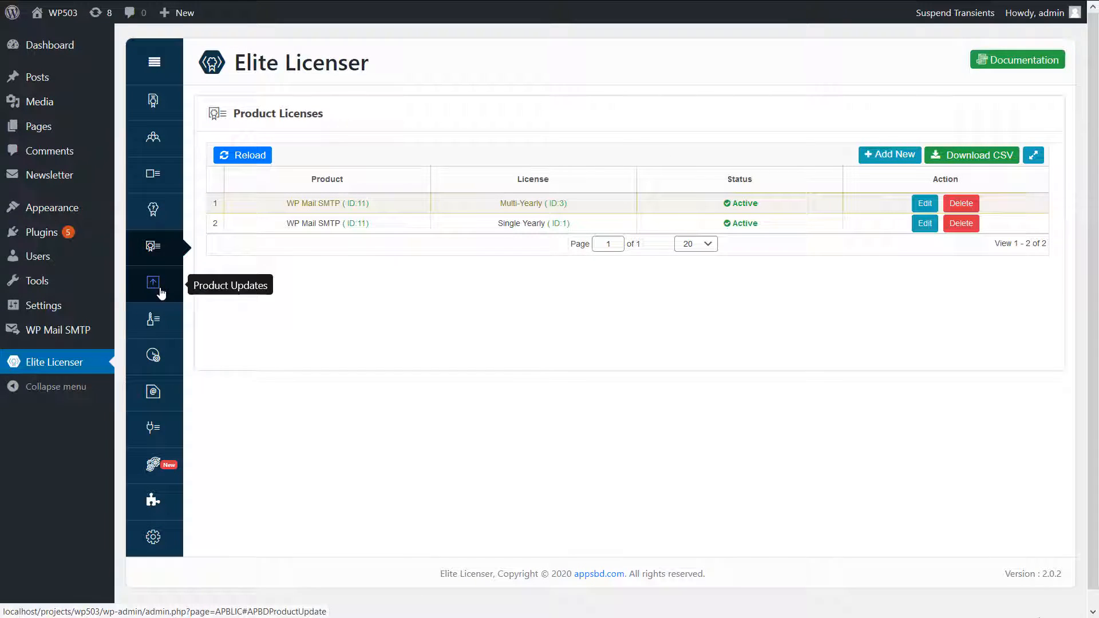
# Open the WordPress Auto License Integration page, which has no uploaded plugins or themes
pyautogui.click(154, 465)
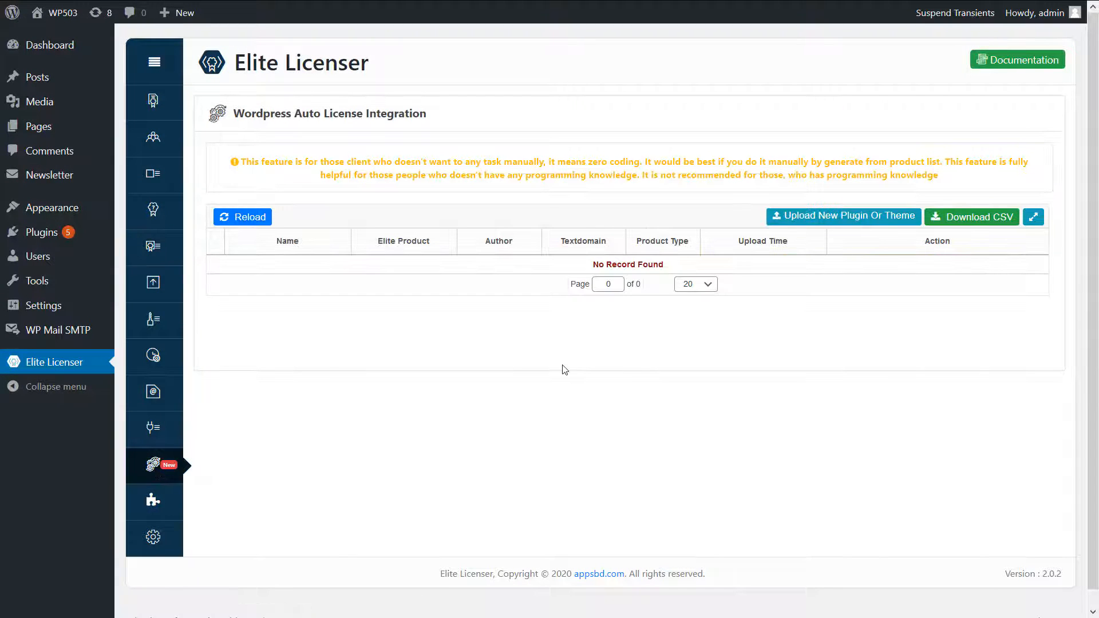
pyautogui.moveTo(461, 261)
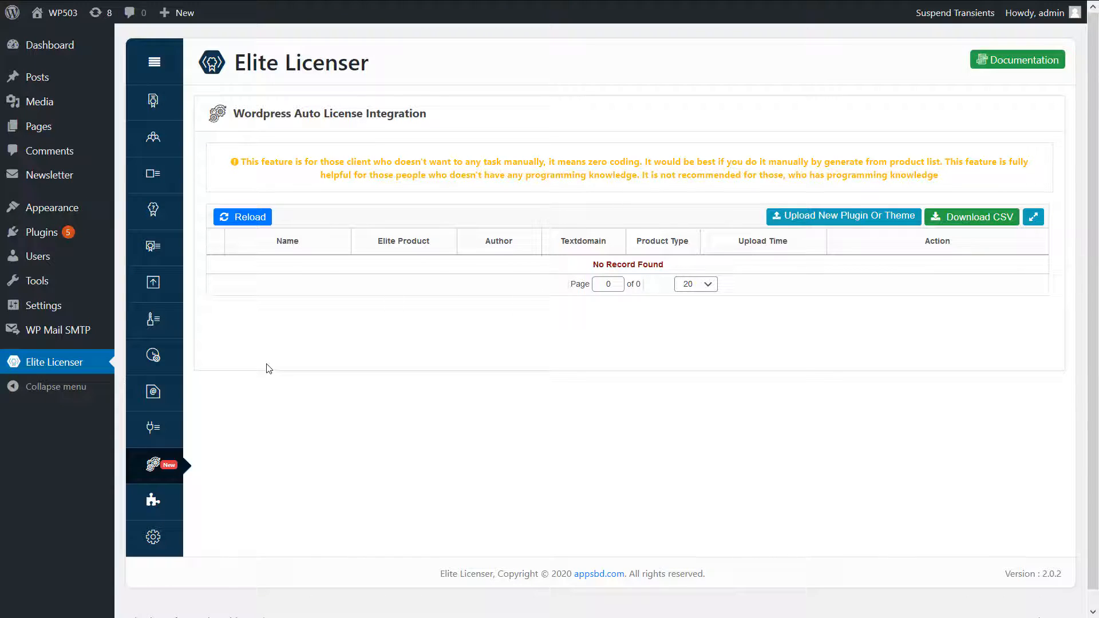
pyautogui.moveTo(154, 175)
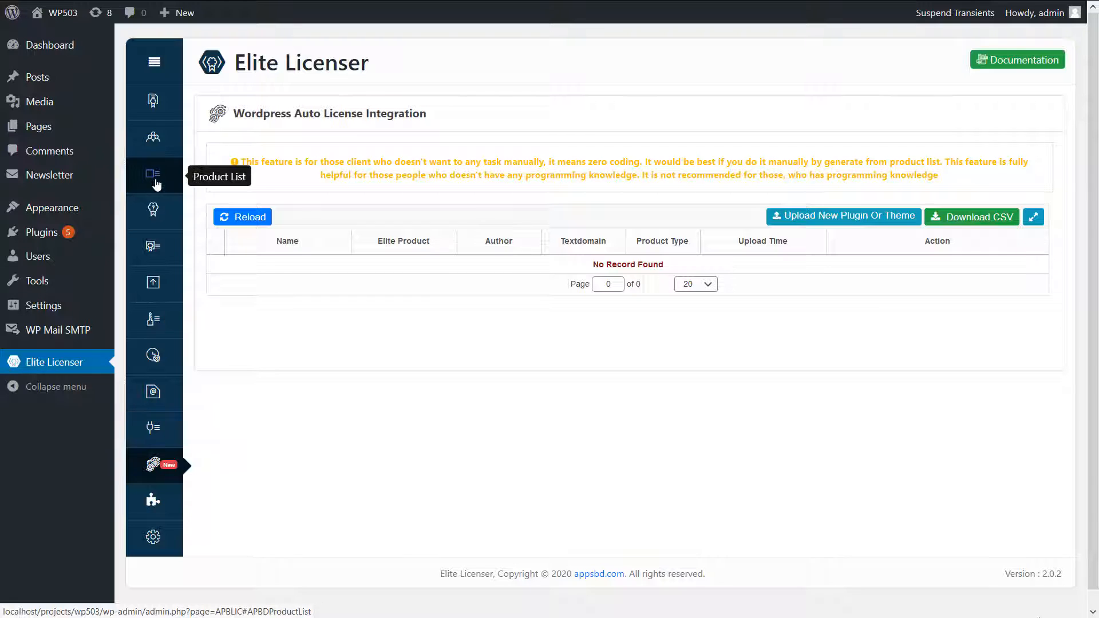
# Generate a WordPress-type license script for WP Mail SMTP and download it
pyautogui.click(153, 174)
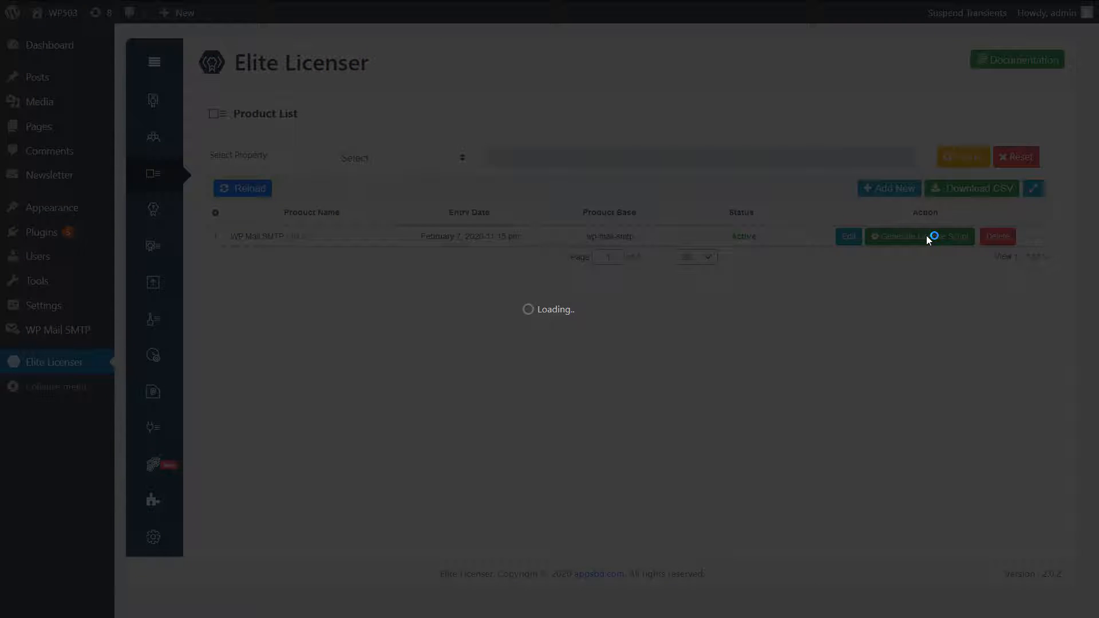
pyautogui.click(919, 237)
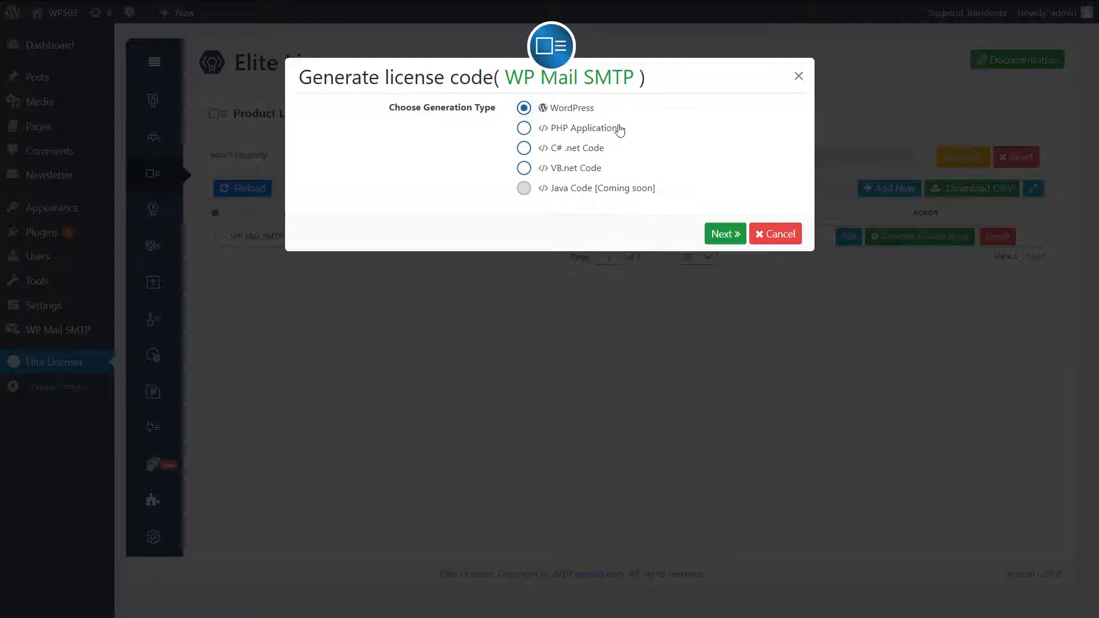
pyautogui.click(725, 233)
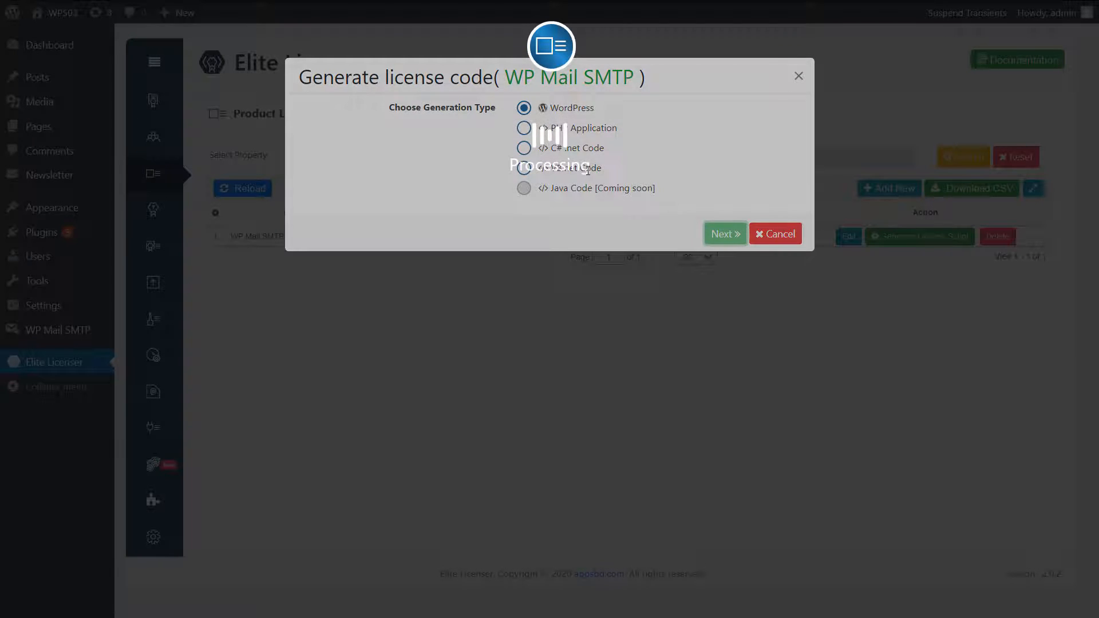
pyautogui.click(725, 234)
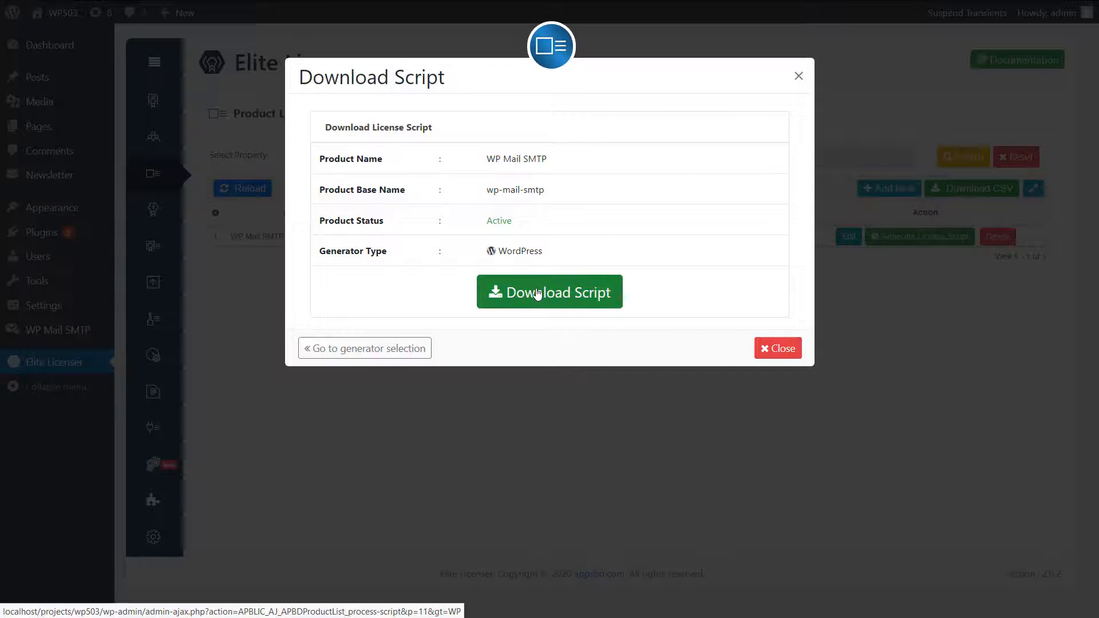
pyautogui.click(777, 348)
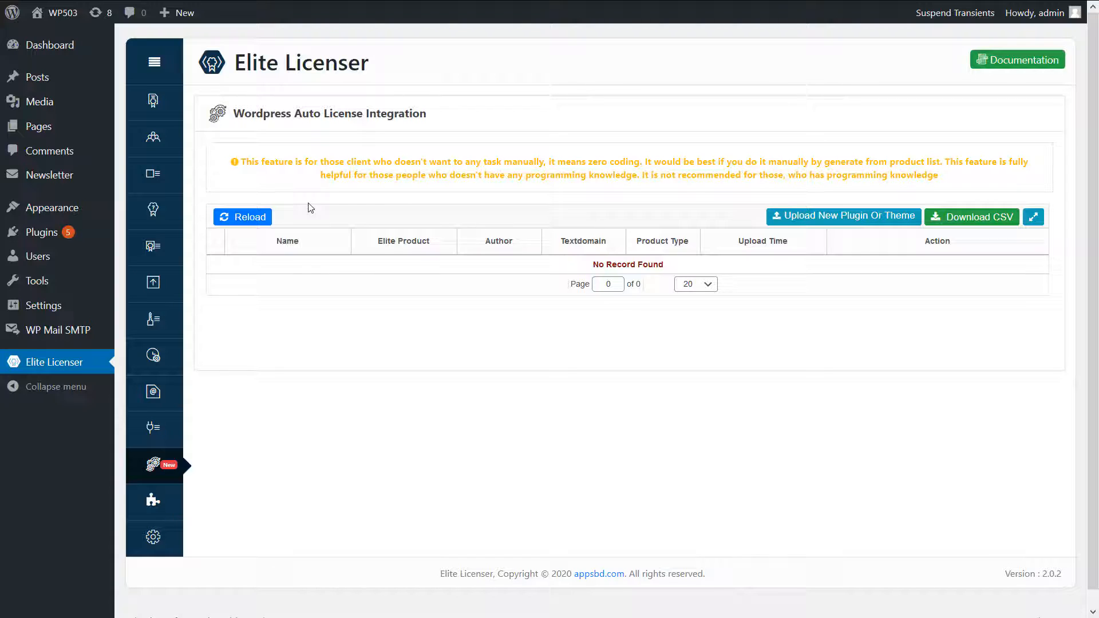
pyautogui.moveTo(796, 256)
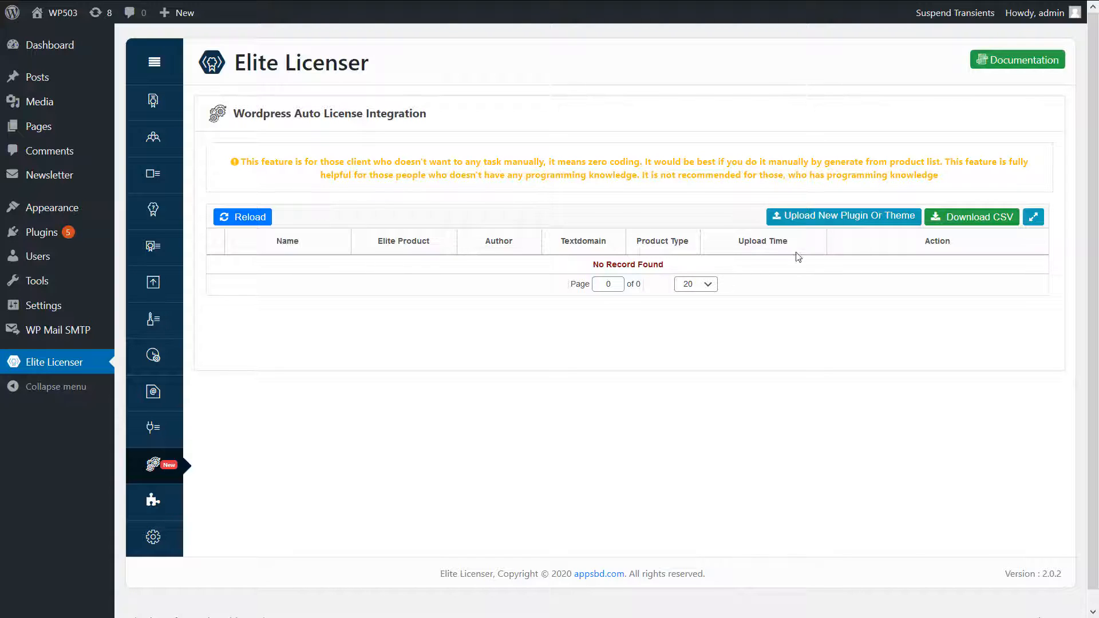
pyautogui.moveTo(193, 368)
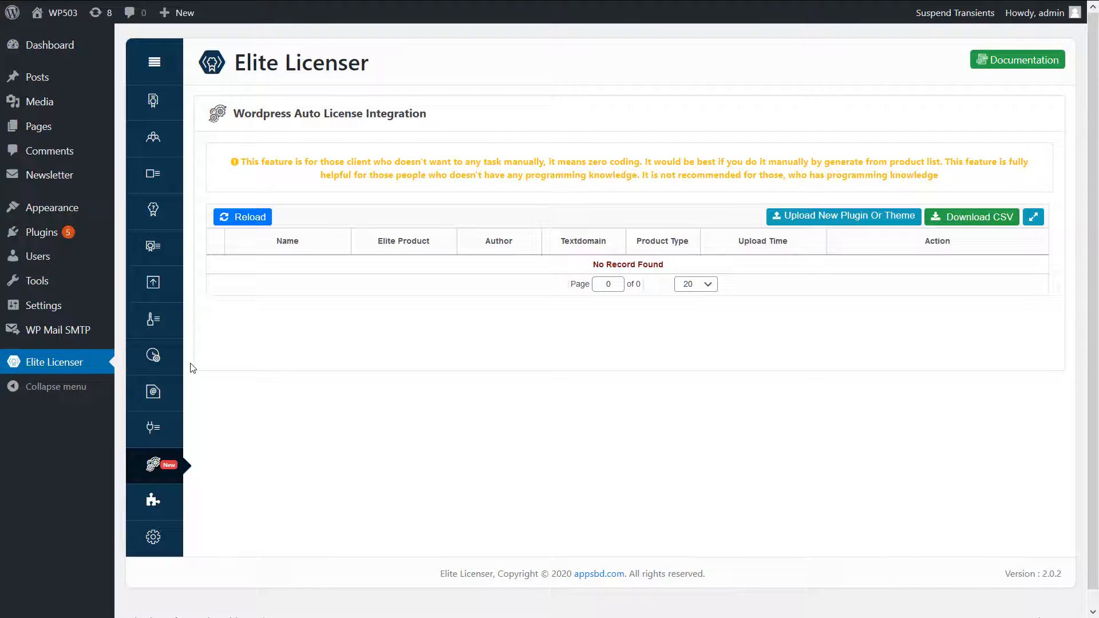
pyautogui.moveTo(844, 217)
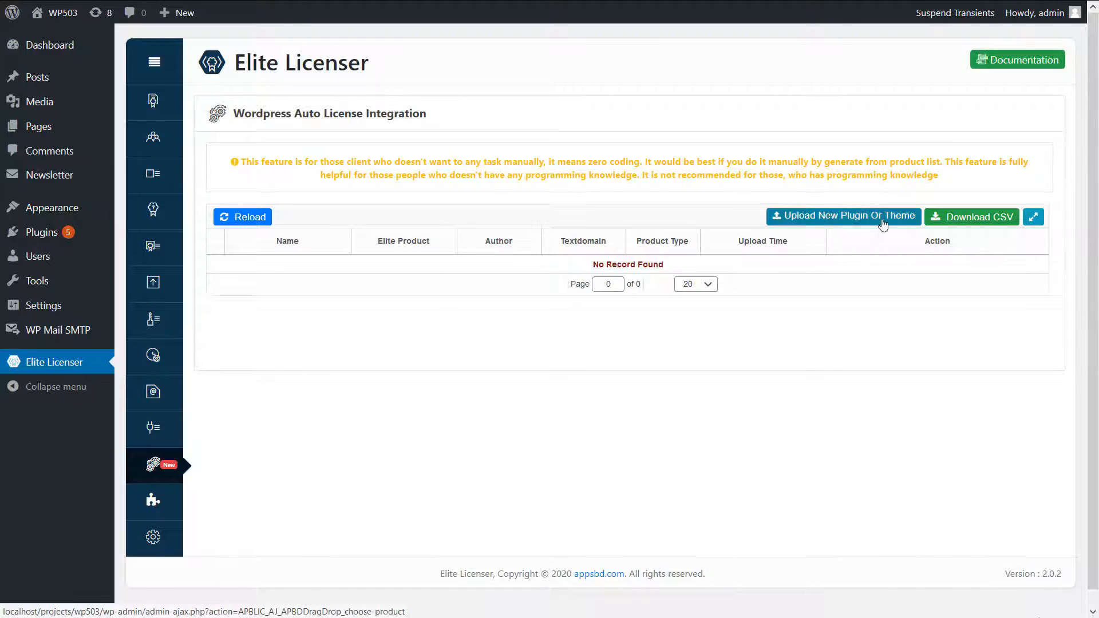
pyautogui.moveTo(749, 265)
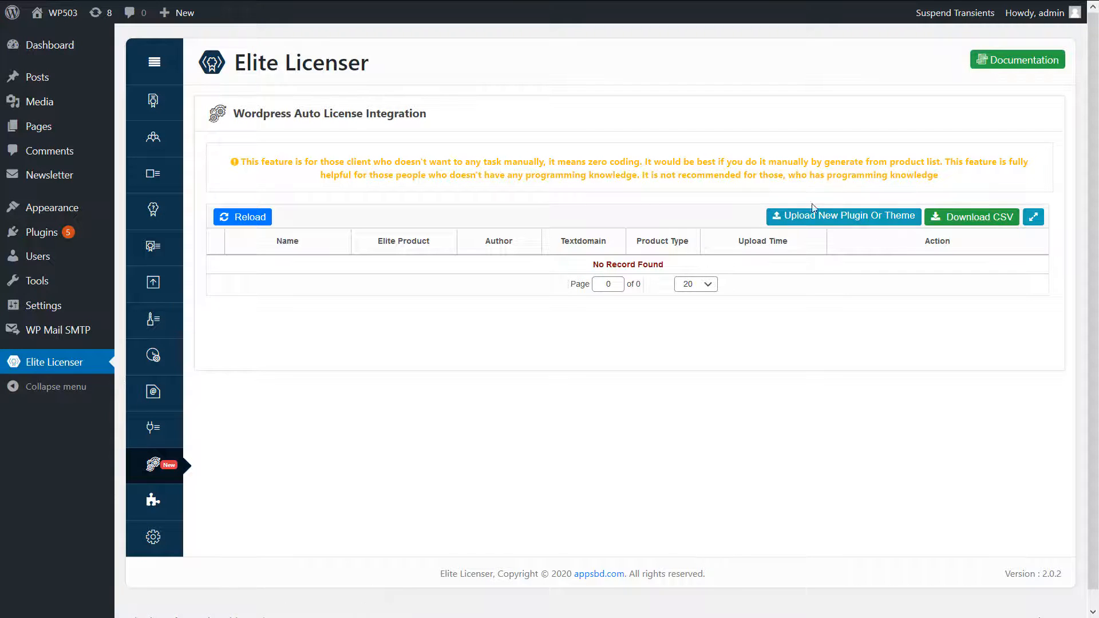
# Start uploading a new plugin and select WP Mail SMTP (slug wp-mail-smtp) as product
pyautogui.click(844, 216)
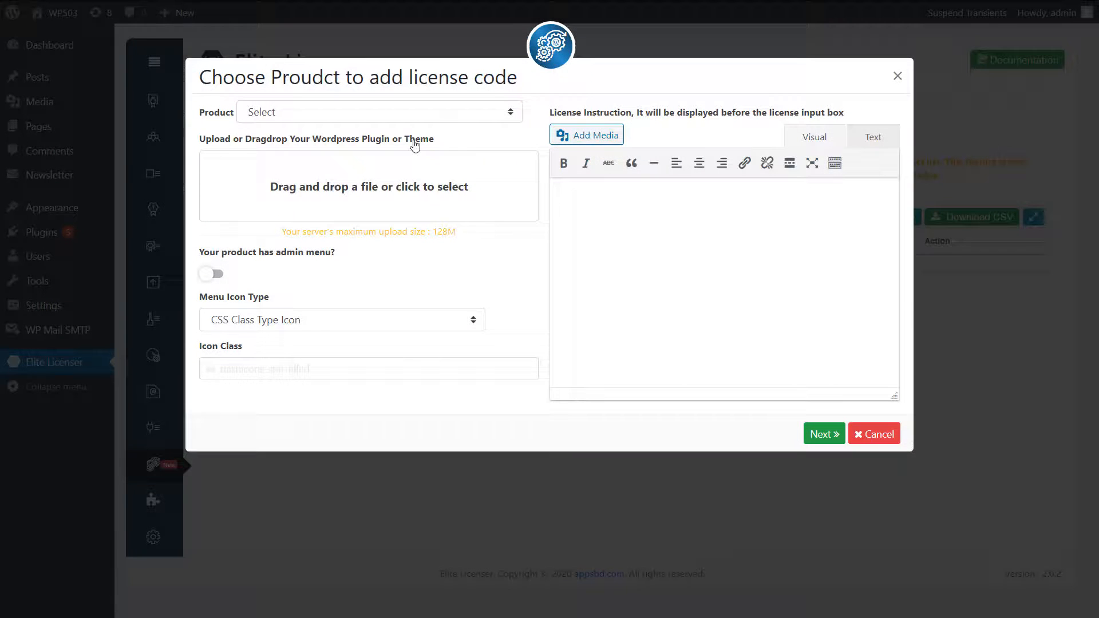
pyautogui.click(379, 112)
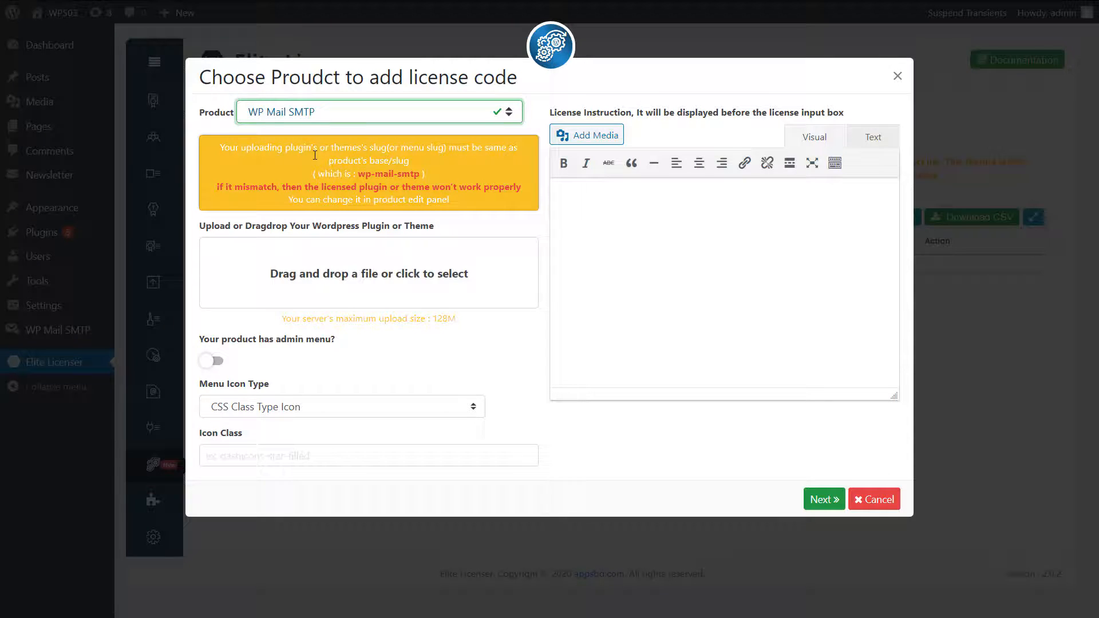
pyautogui.doubleClick(388, 174)
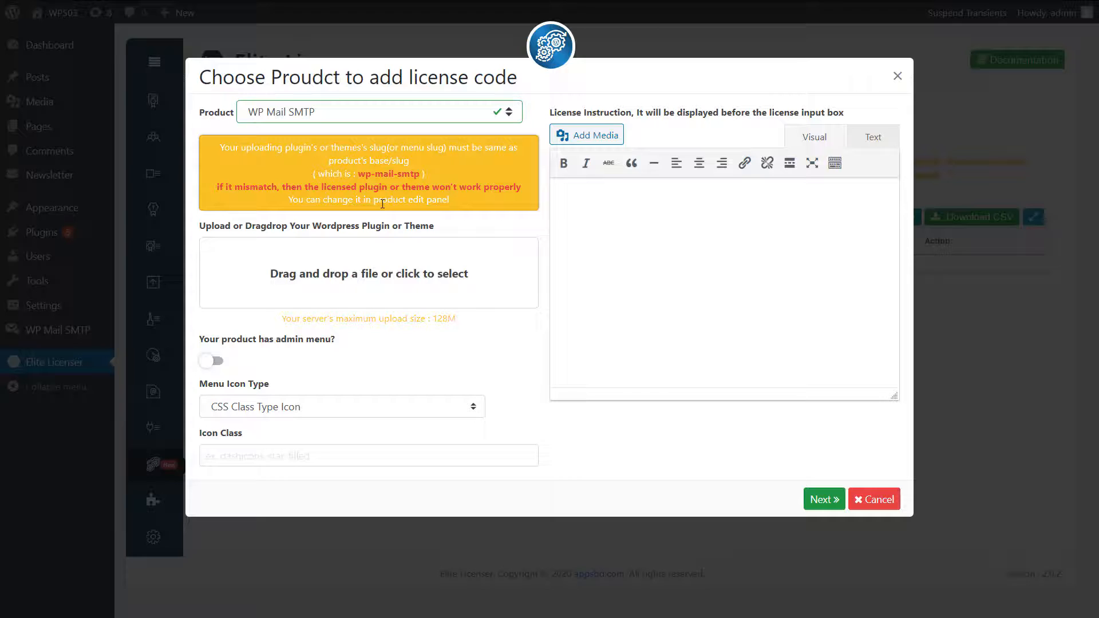
pyautogui.moveTo(340, 290)
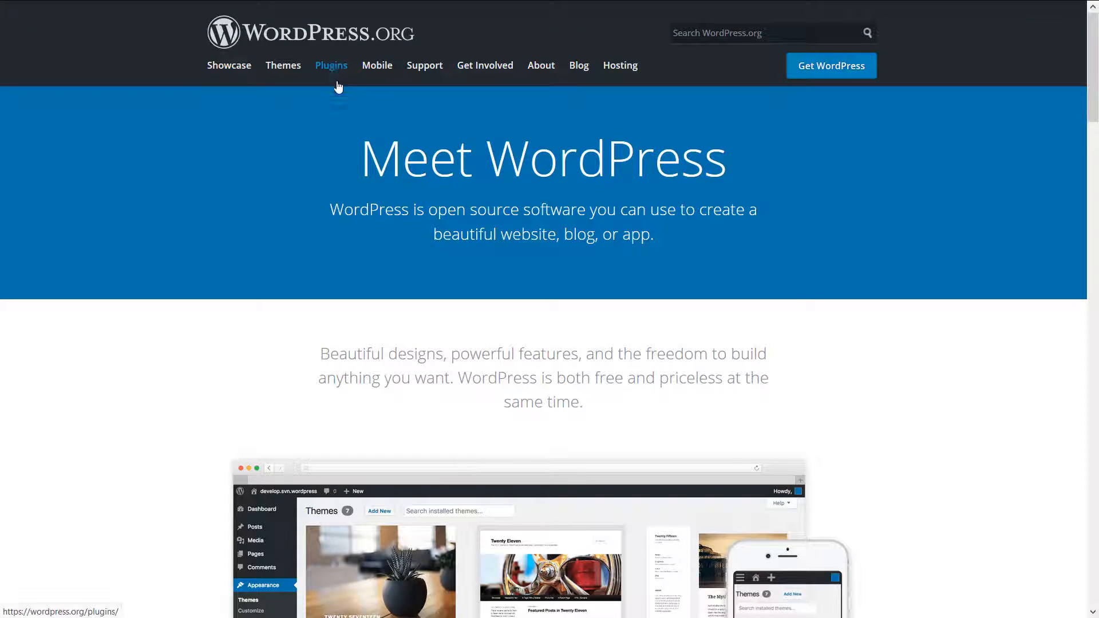
# Search the plugin directory for WP Mail SMTP and open WP Mail SMTP by WPForms
pyautogui.click(331, 65)
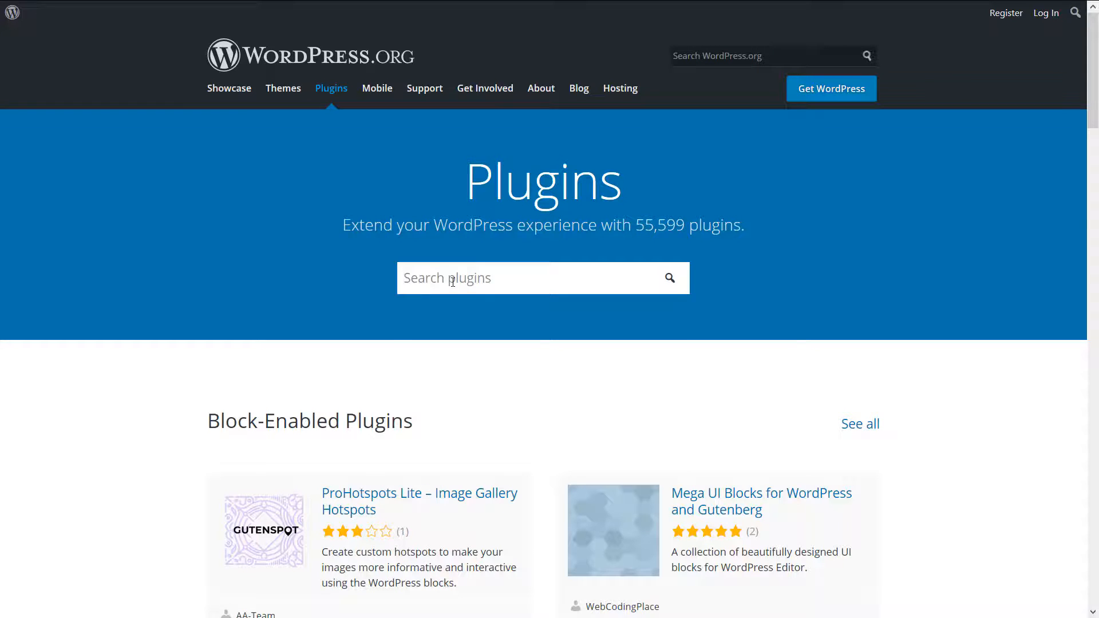
pyautogui.write('Wo')
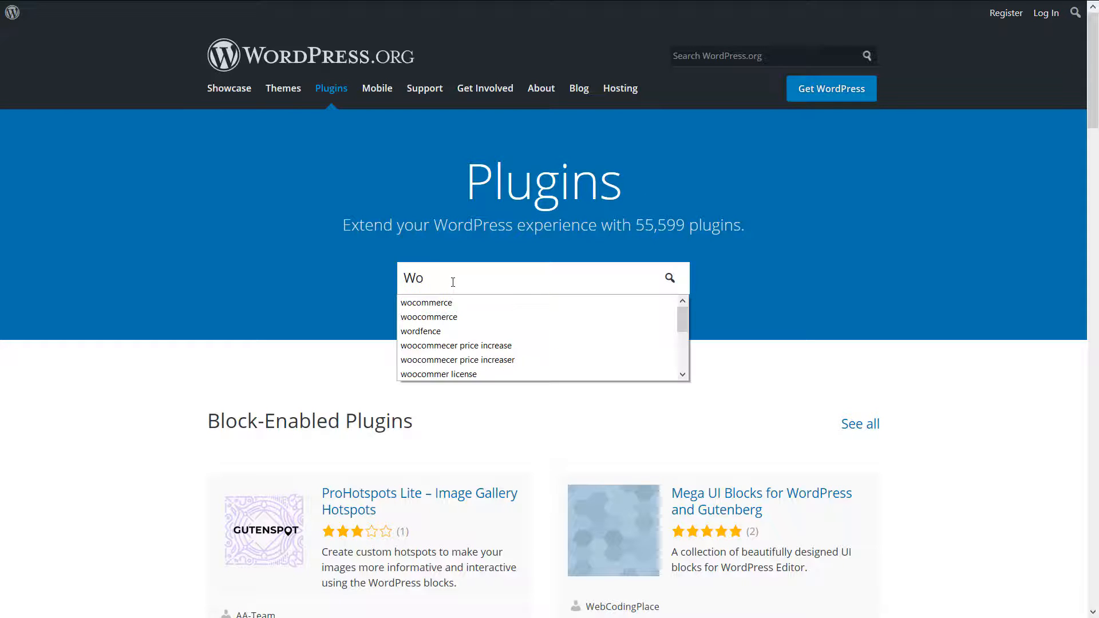
pyautogui.write('A')
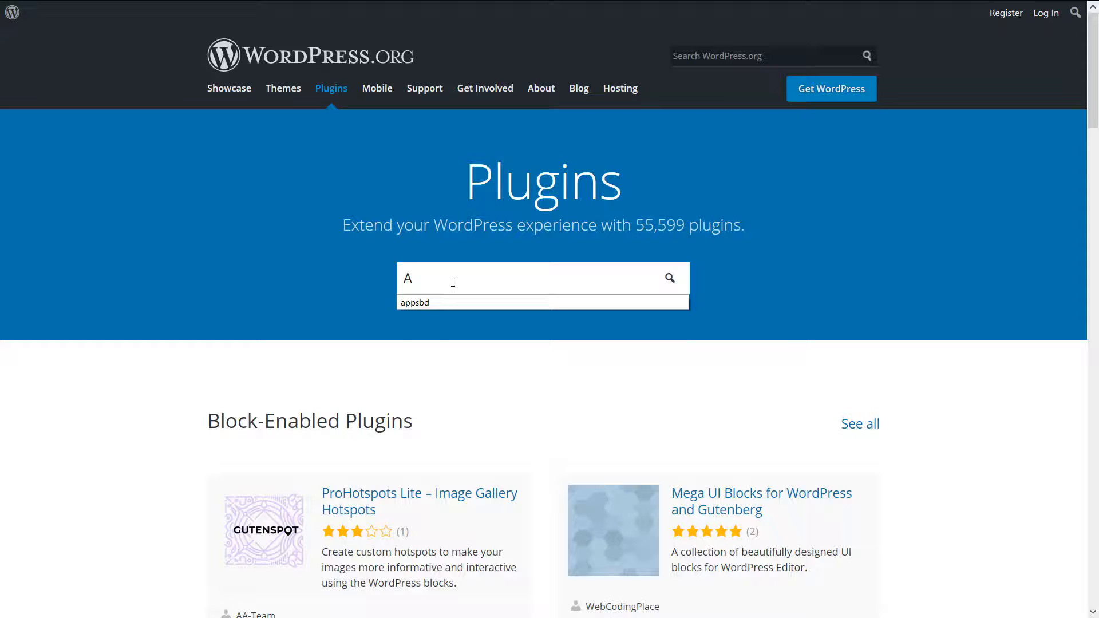
pyautogui.write('WP')
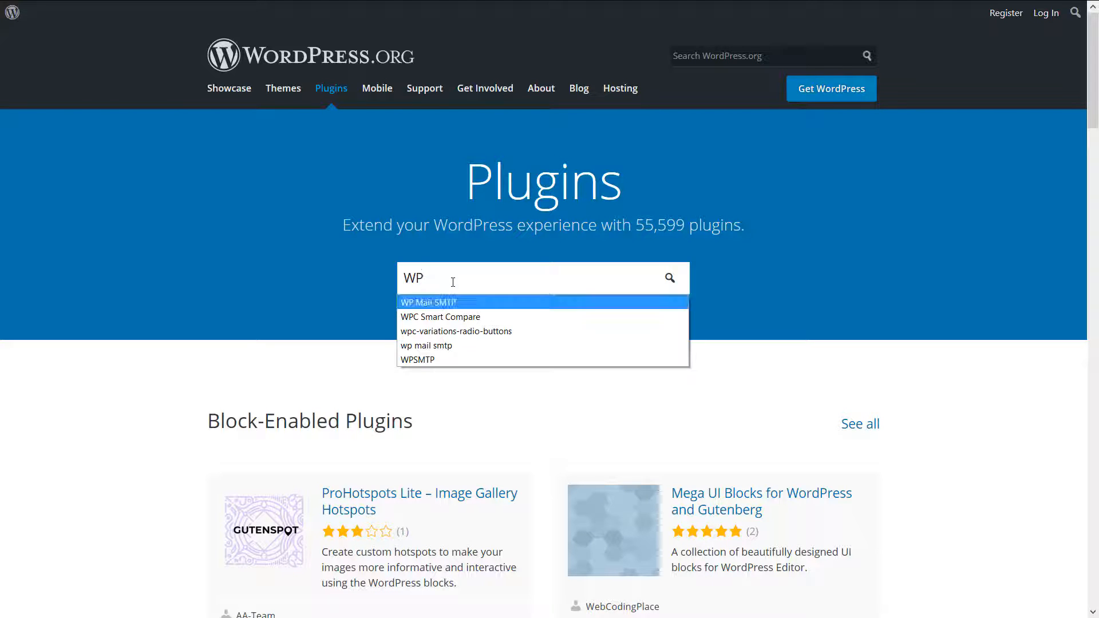
pyautogui.click(428, 302)
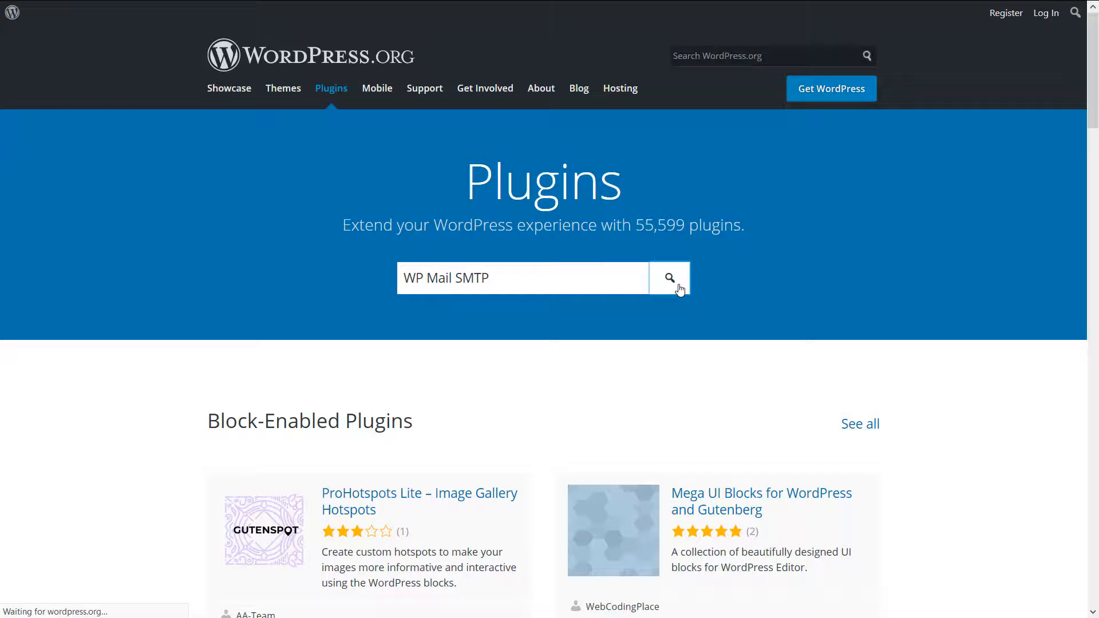
pyautogui.click(668, 278)
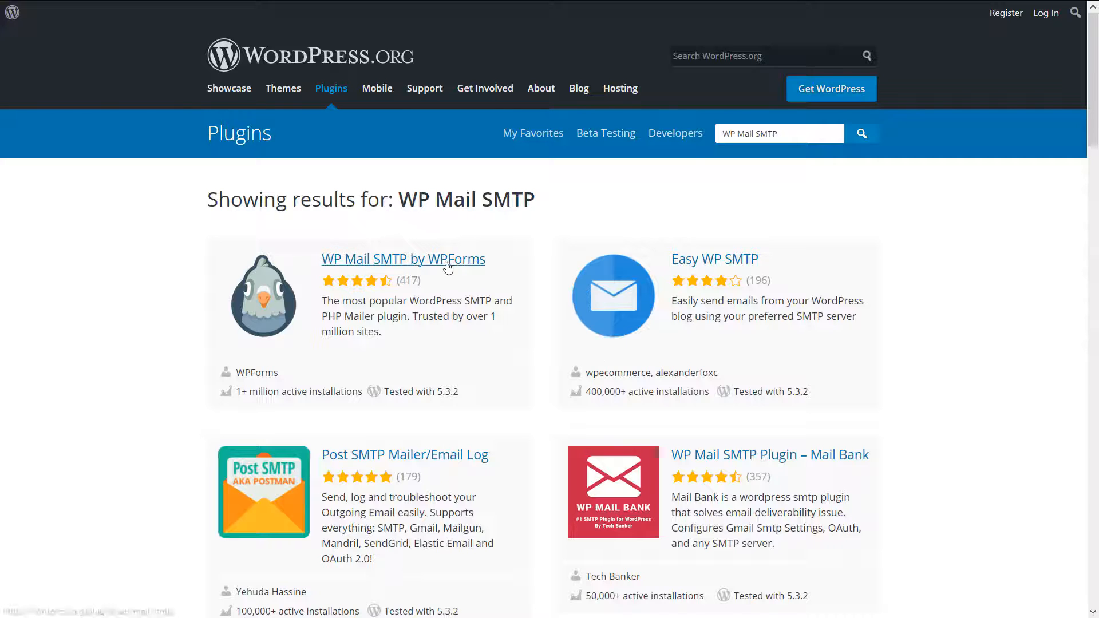
pyautogui.click(403, 258)
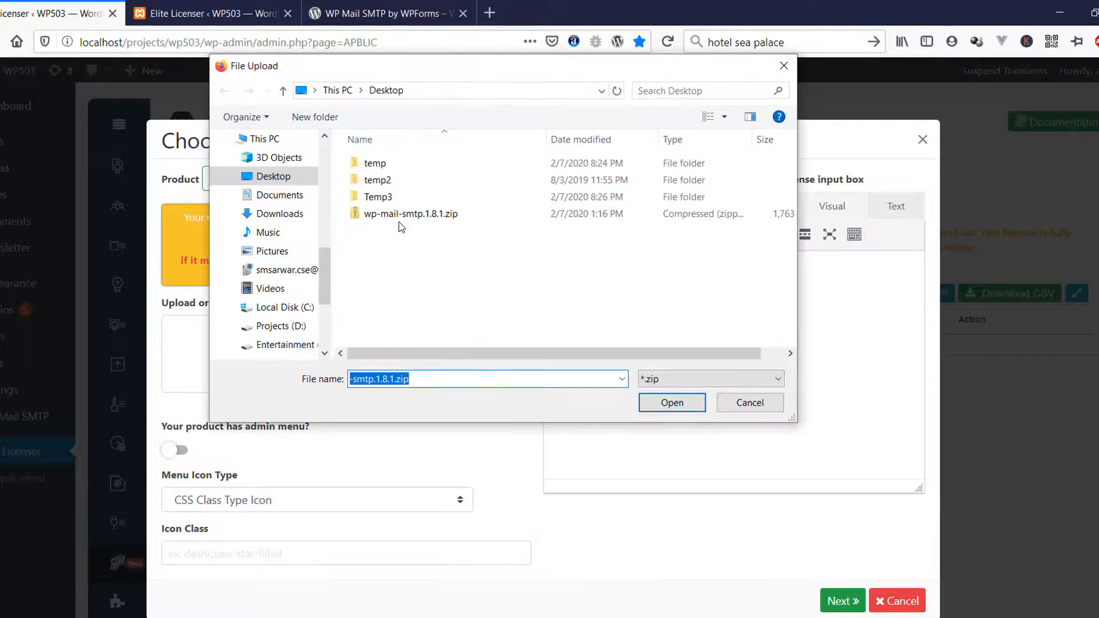
# Attach wp-mail-smtp.1.8.1.zip and switch on 'Your product has admin menu?'
pyautogui.click(671, 403)
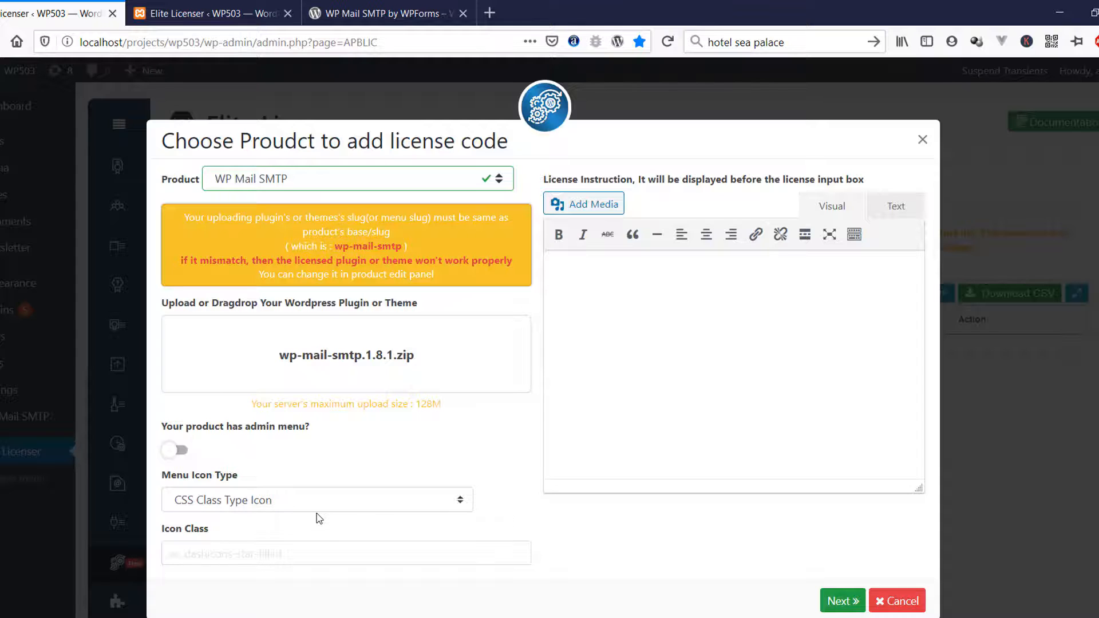
pyautogui.moveTo(215, 453)
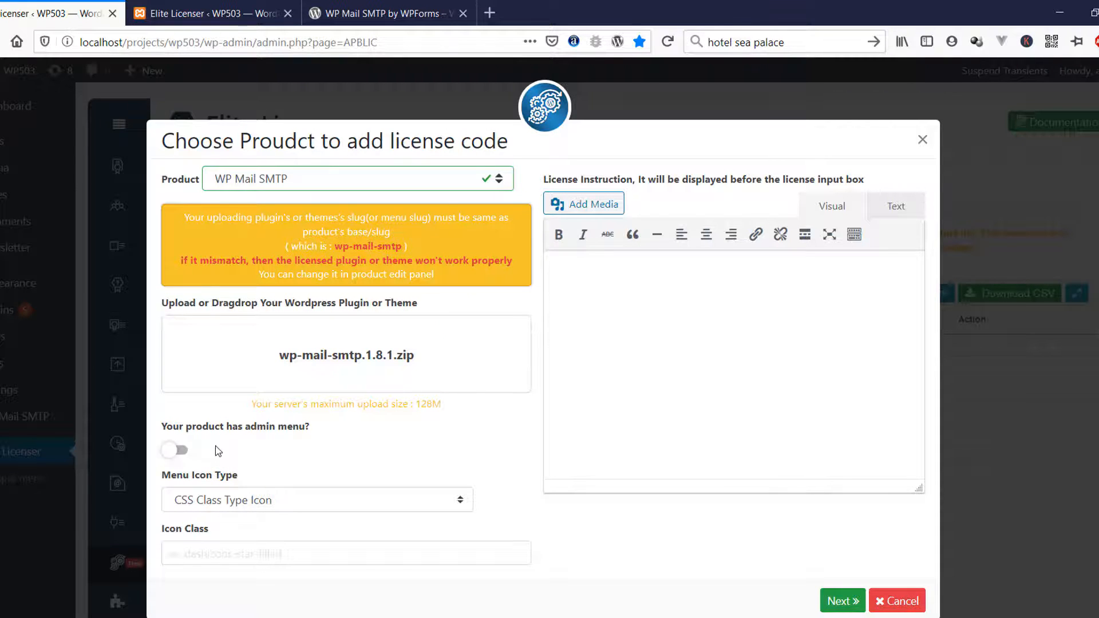
pyautogui.click(175, 450)
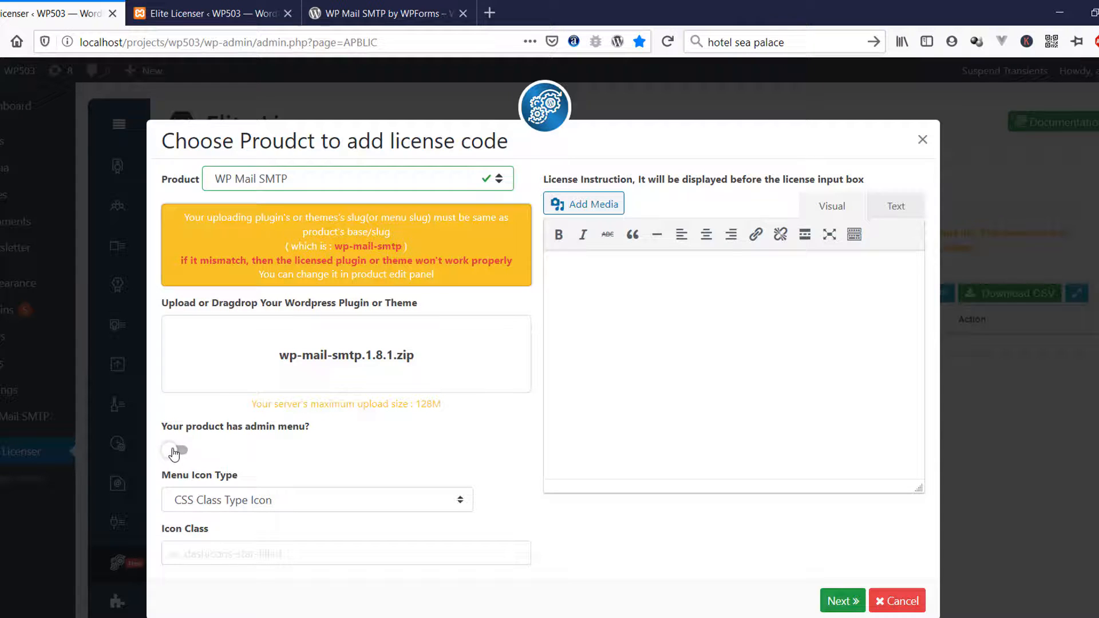
pyautogui.click(175, 450)
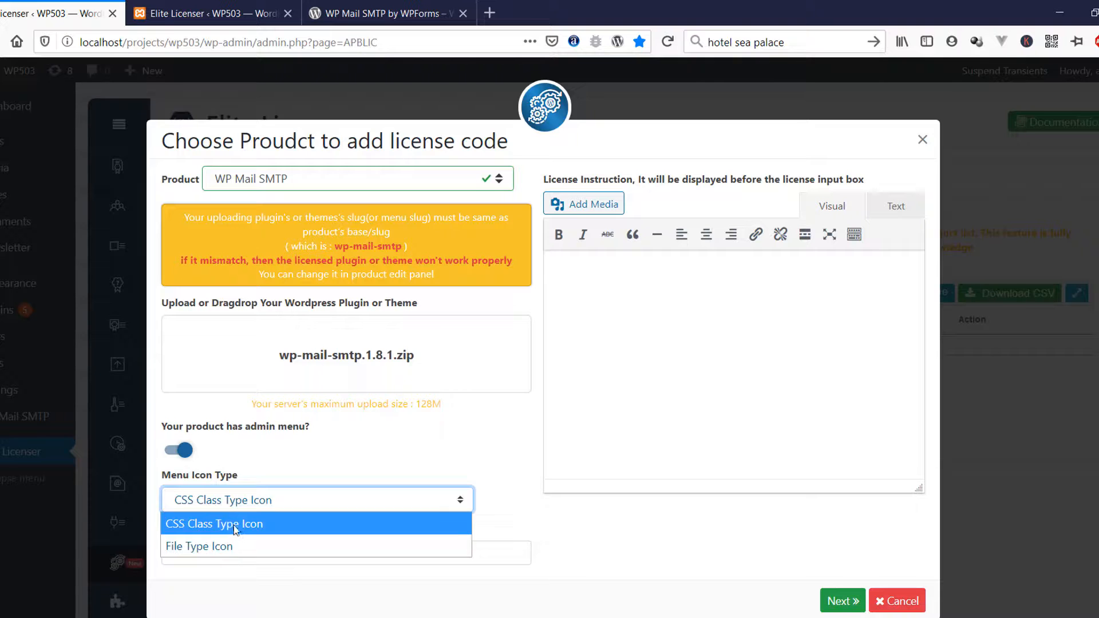
# Keep CSS Class Type Icon as the menu icon type and enter icon class 'fa fa-start'
pyautogui.click(215, 524)
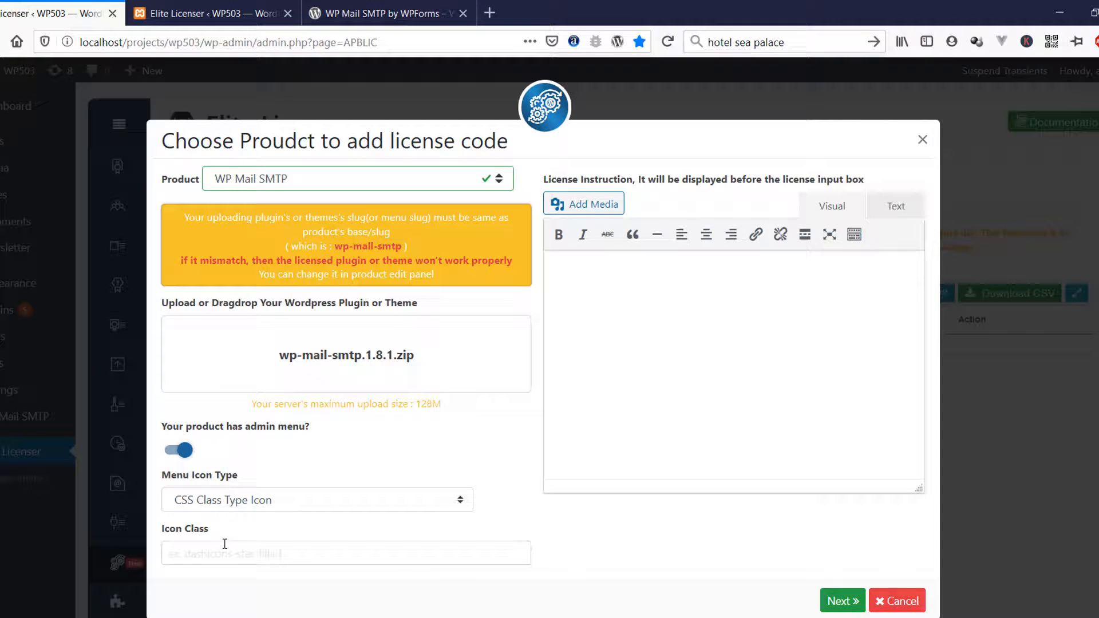
pyautogui.click(346, 553)
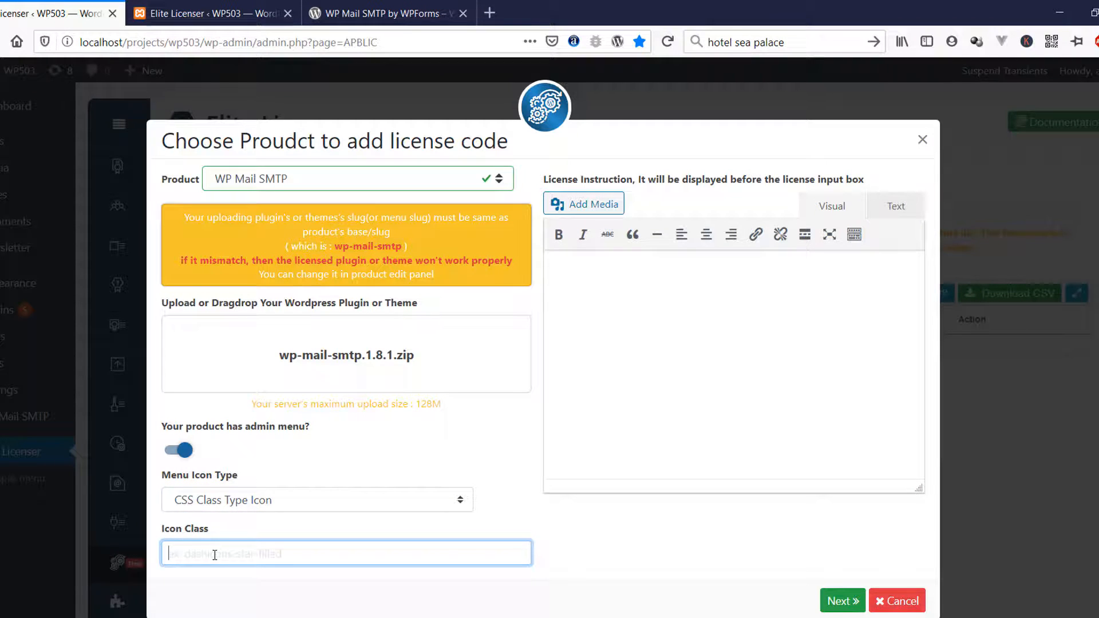
pyautogui.write('fa fa-start')
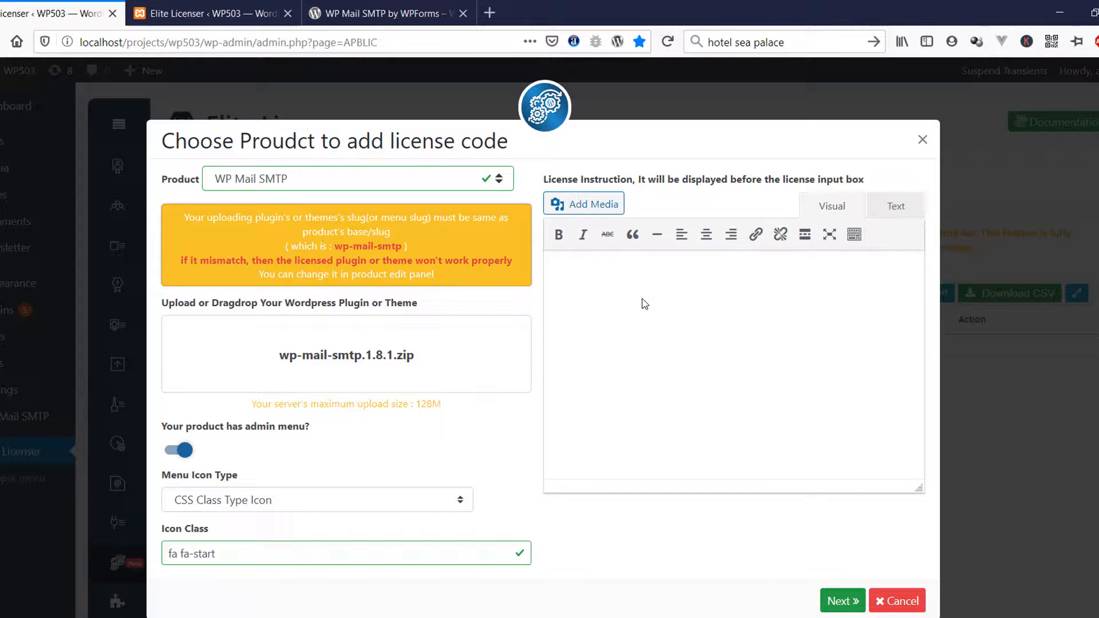
# Write 'You will find the license key form xyx.com' as the license instruction
pyautogui.click(666, 274)
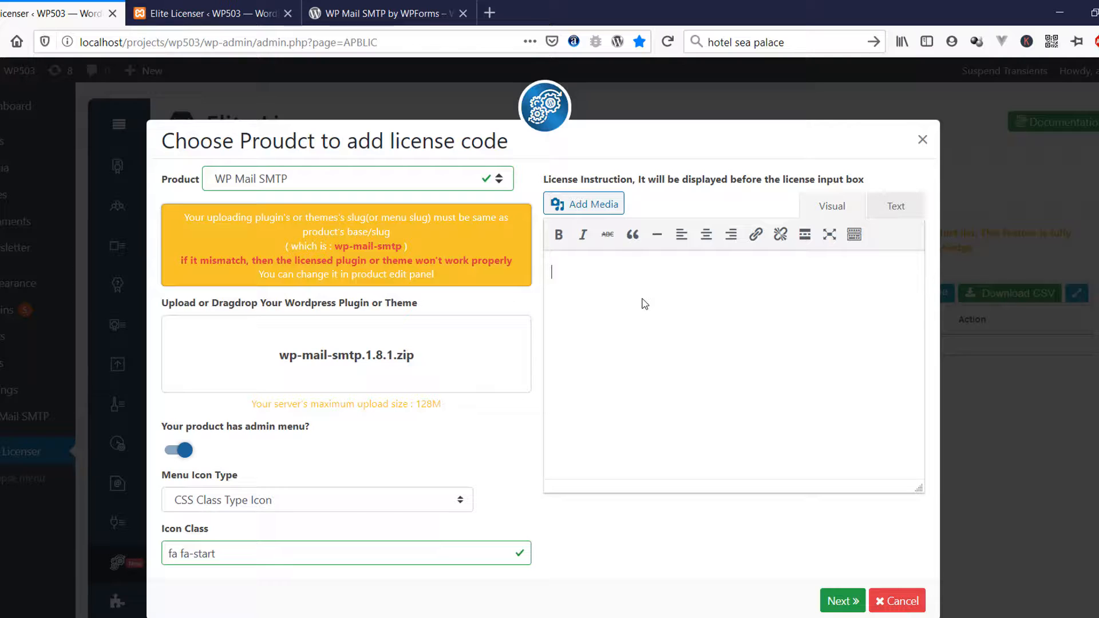
pyautogui.write('You')
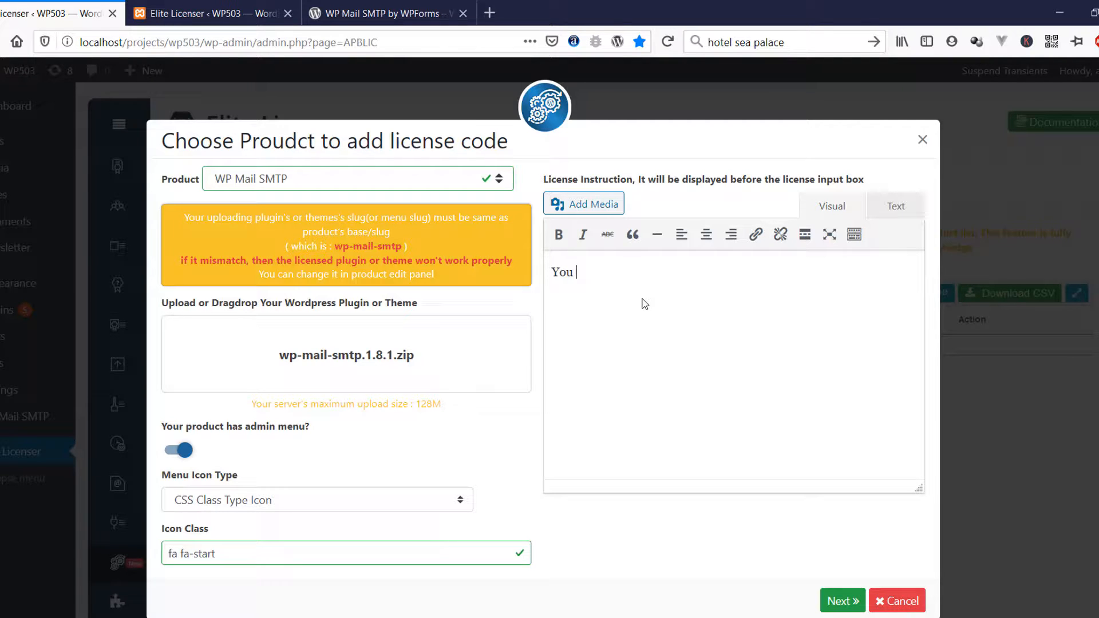
pyautogui.write('will find the')
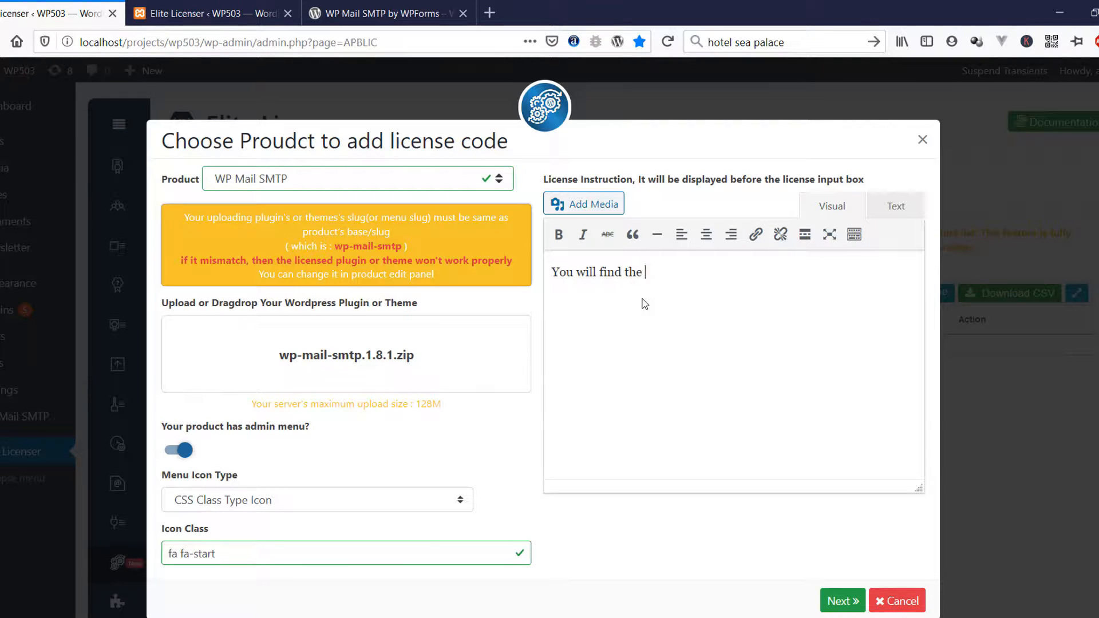
pyautogui.write('license key f')
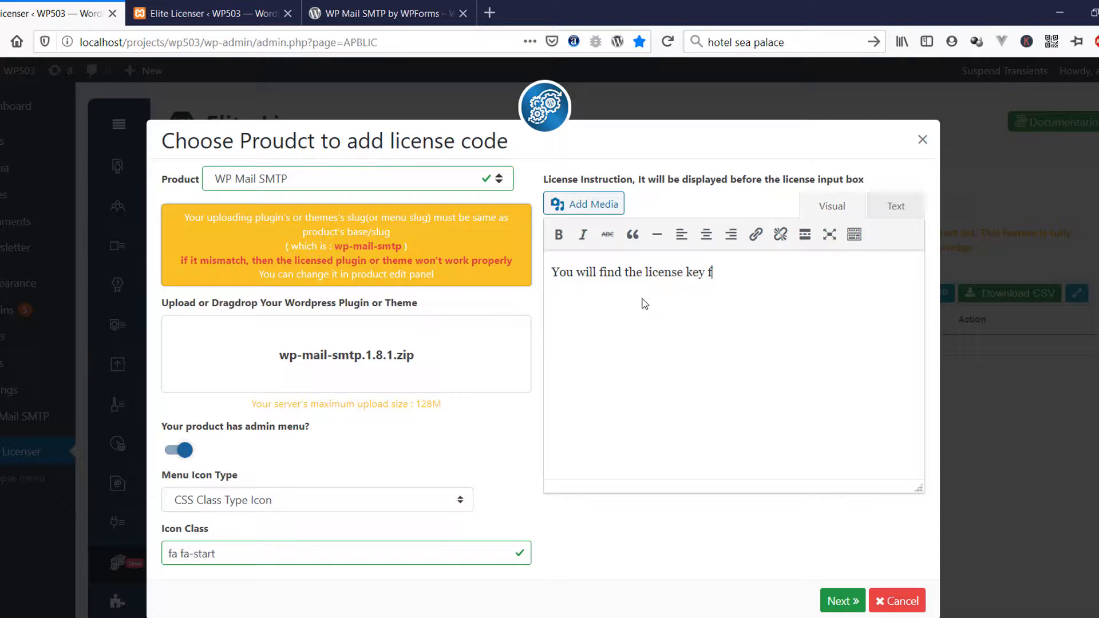
pyautogui.write('orm xy.')
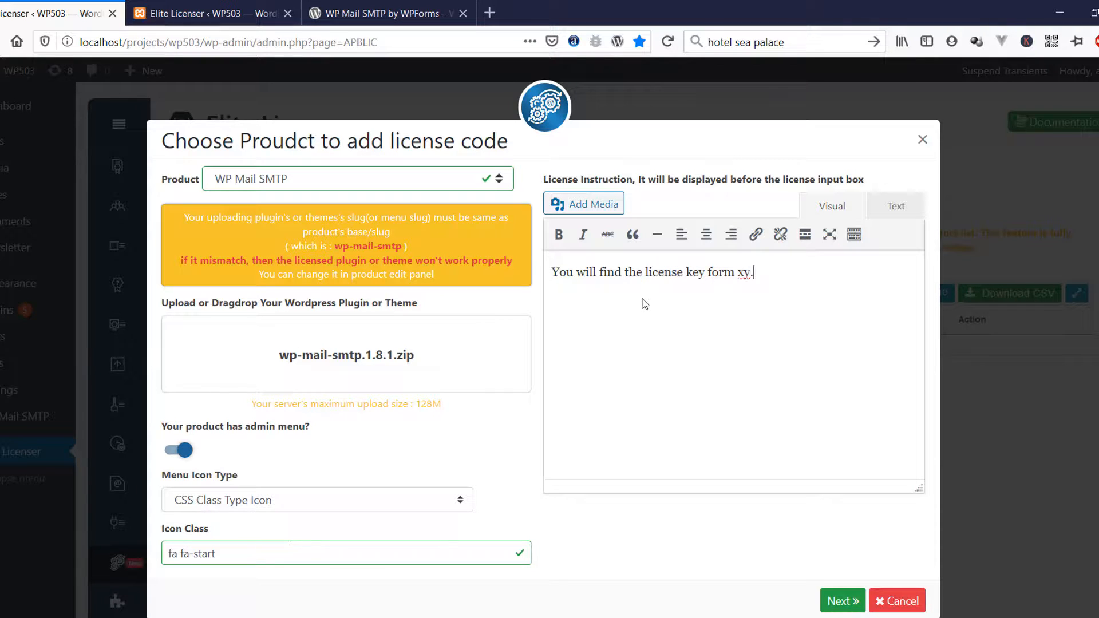
pyautogui.write('x.com')
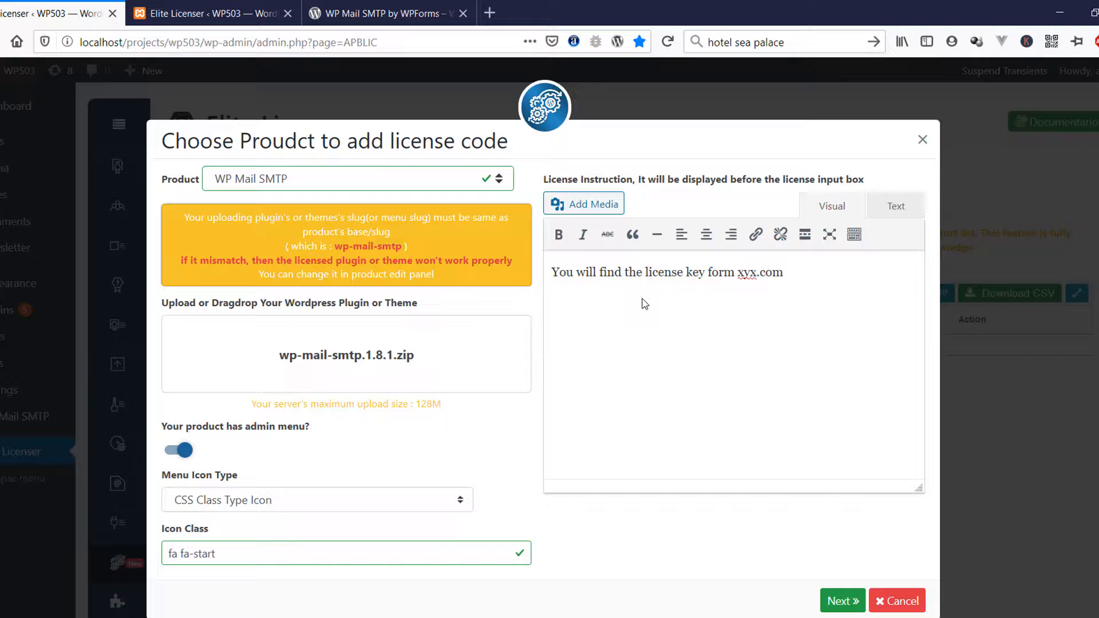
pyautogui.moveTo(874, 556)
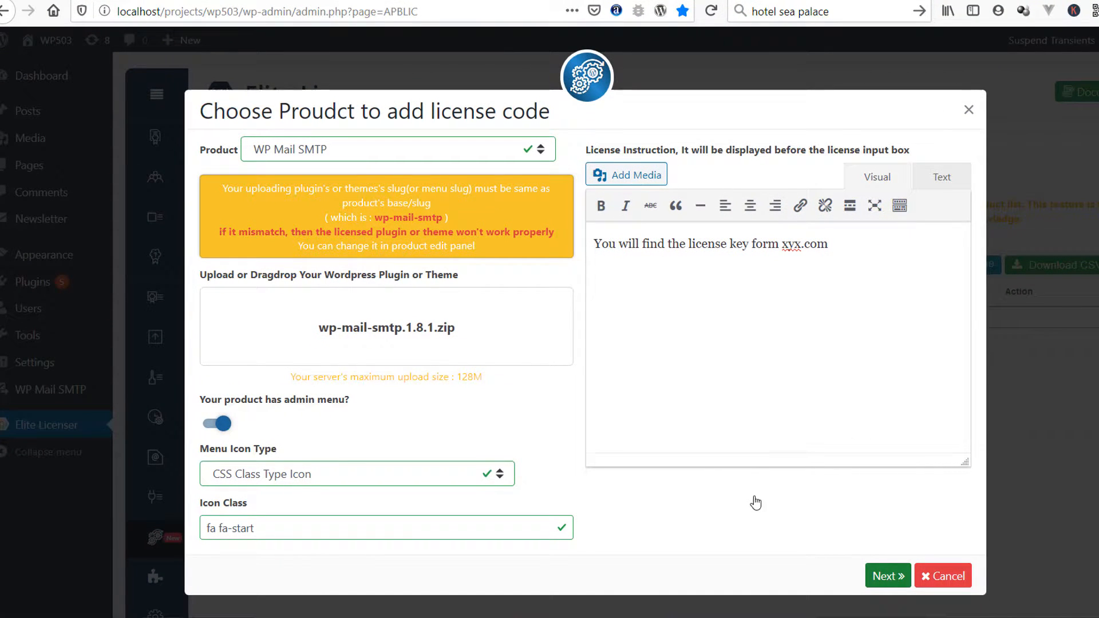
# Generate licensed WP Mail SMTP 1.8.1, trying Encrypted, then settling on plain Licensed Version
pyautogui.click(888, 575)
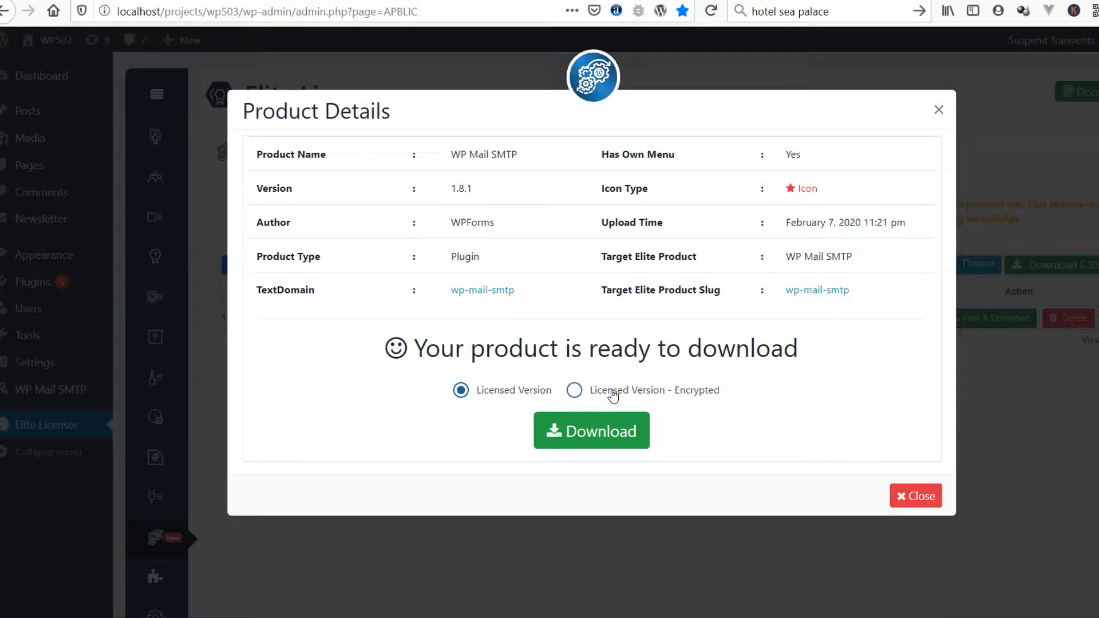
pyautogui.click(574, 391)
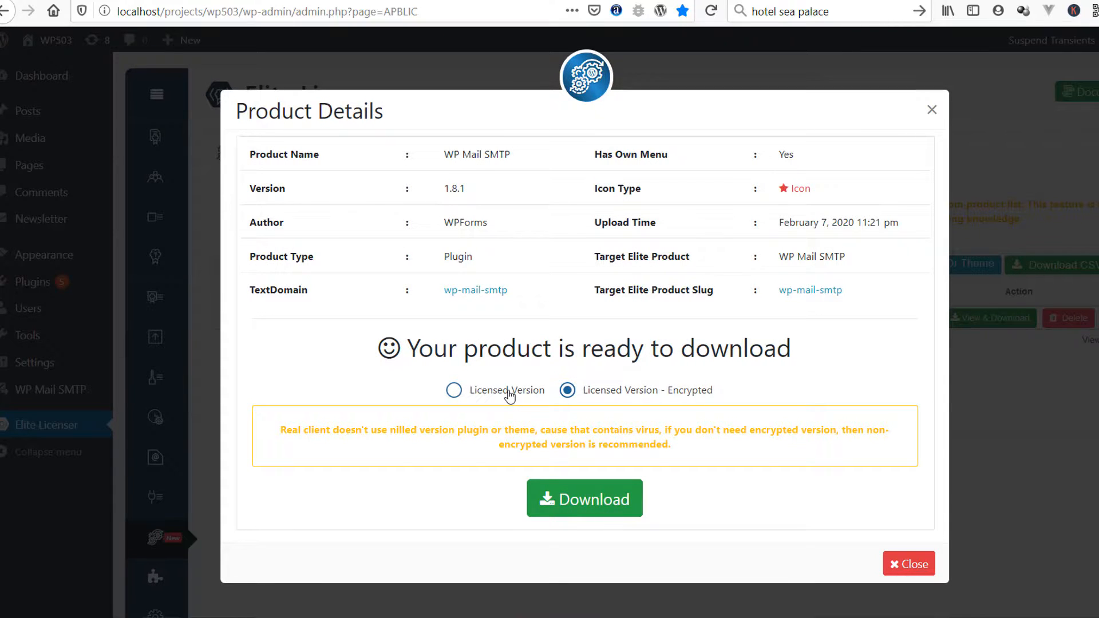
pyautogui.click(453, 391)
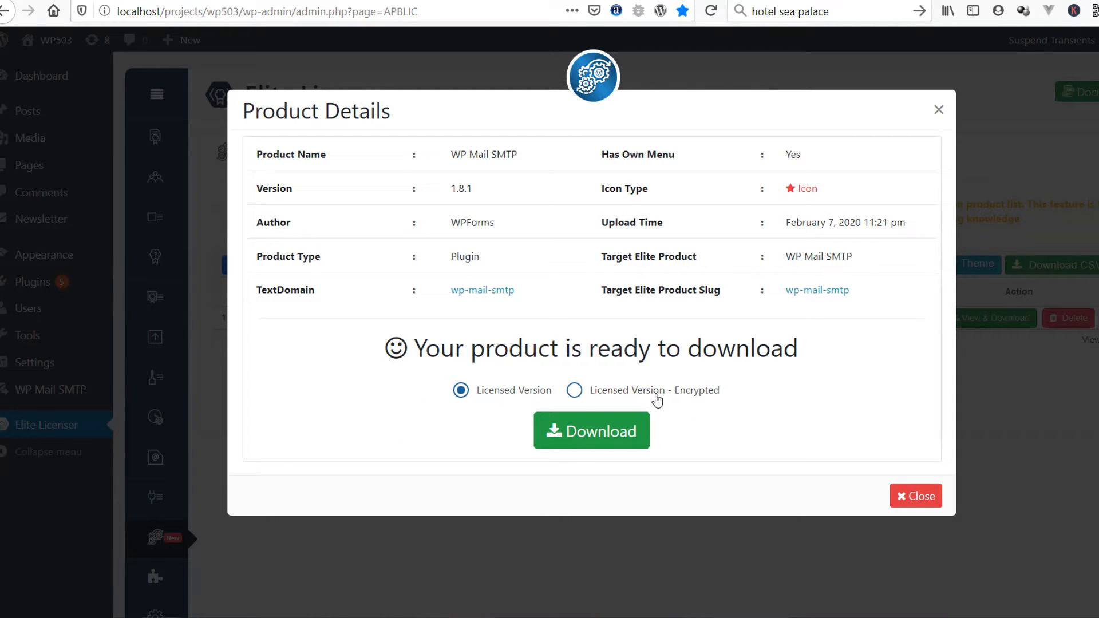